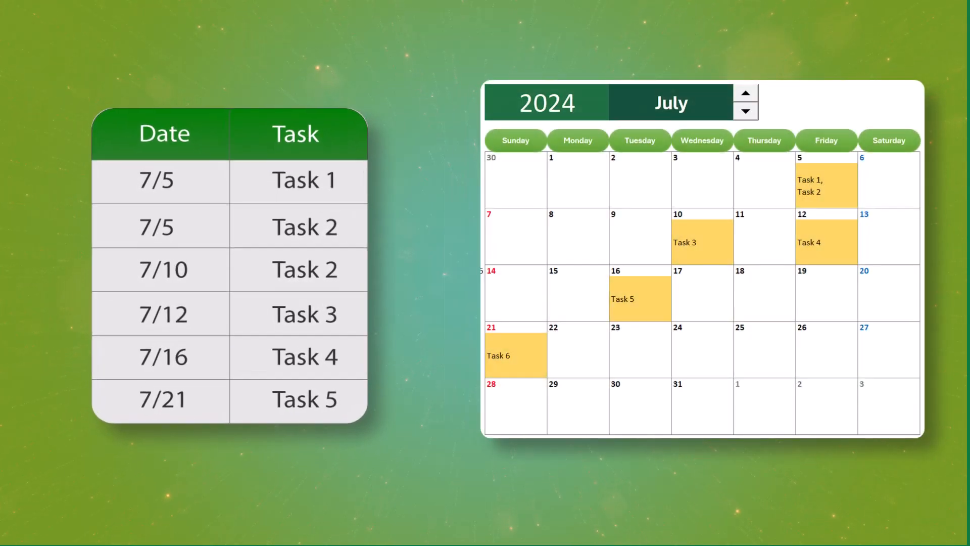
- Enter the start date 7/1 in cell B6
text(7/1/2024)
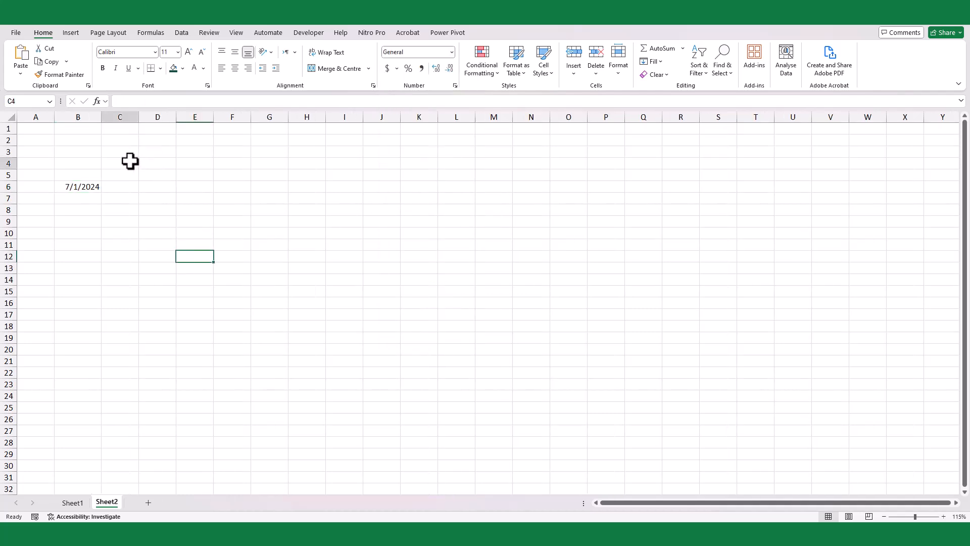
- Fill weekday headers Sun through Sat across C4:I4 and make them bold
text(Sun)
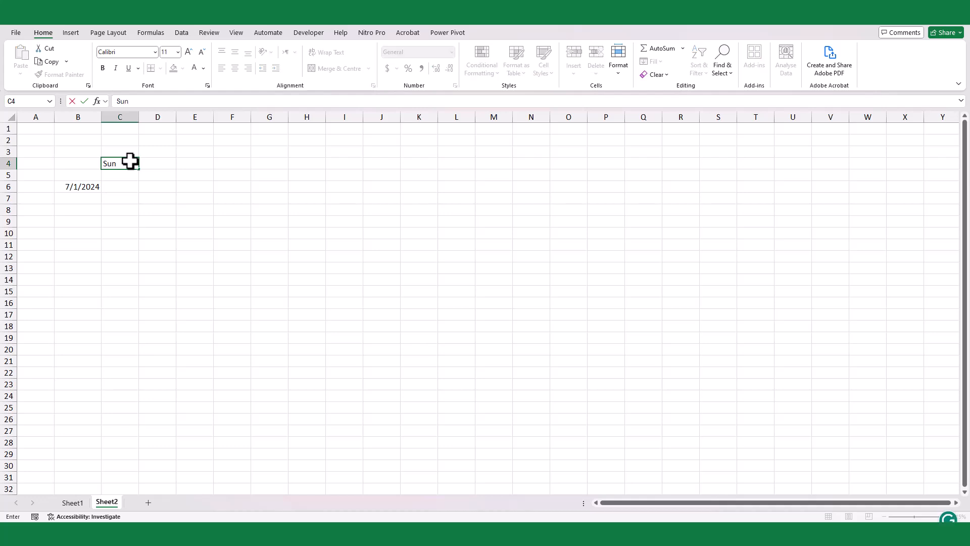
drag(137, 169, 309, 163)
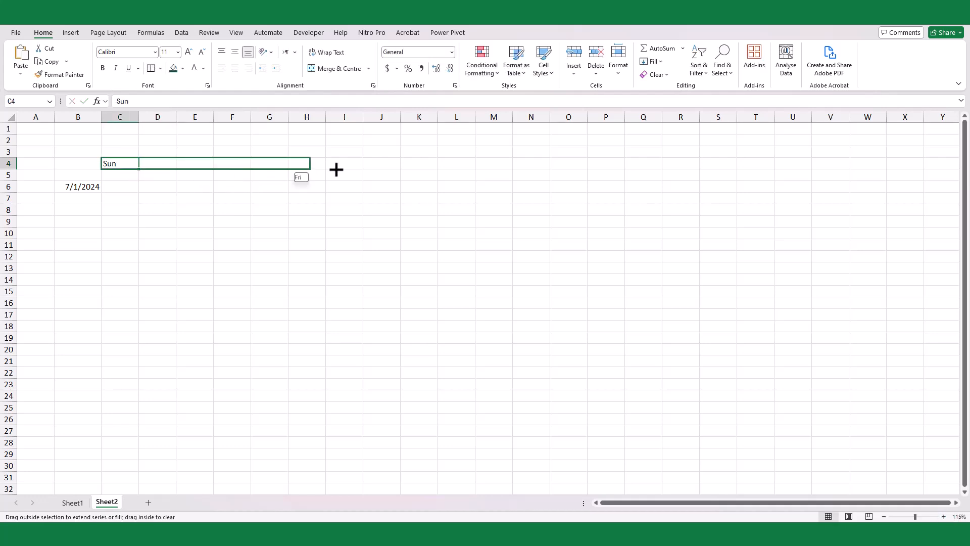
drag(306, 163, 344, 163)
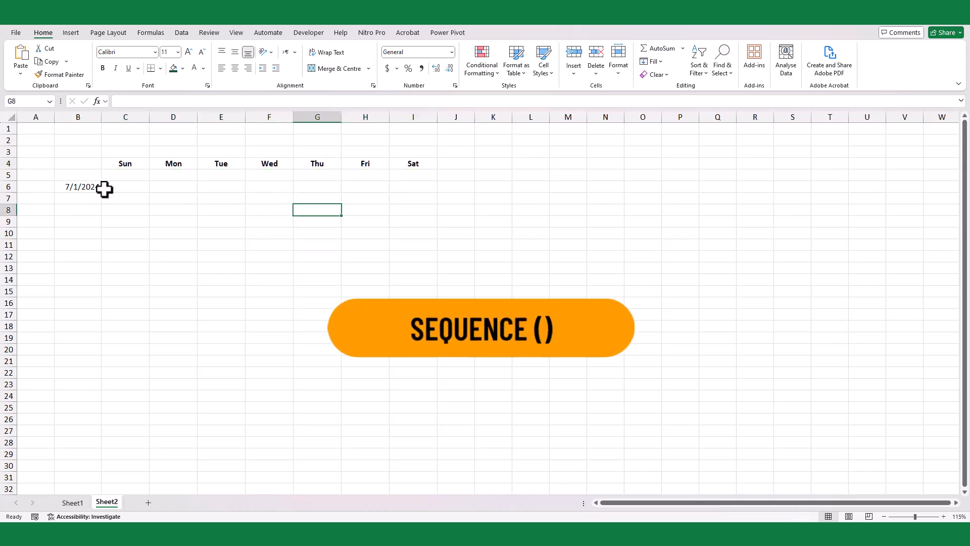
- Enter =SEQUENCE(,7,B6) in C5 and format the spilled dates as Short Date
text(=SEQUENCE()
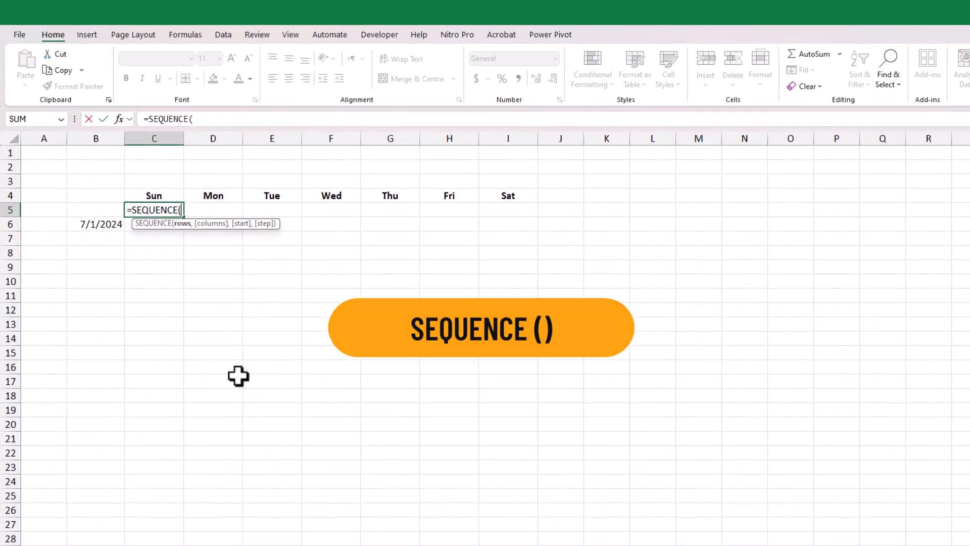
text(,7)
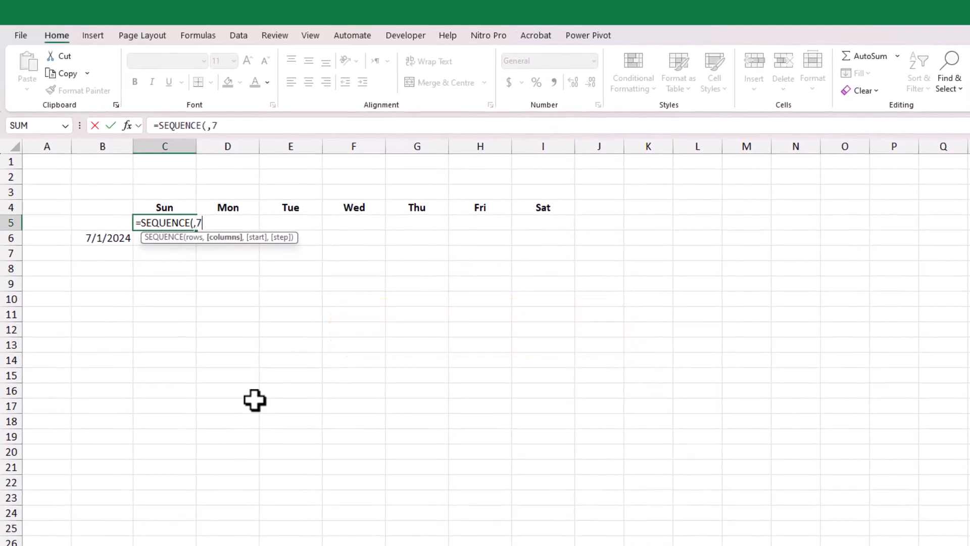
text(,)
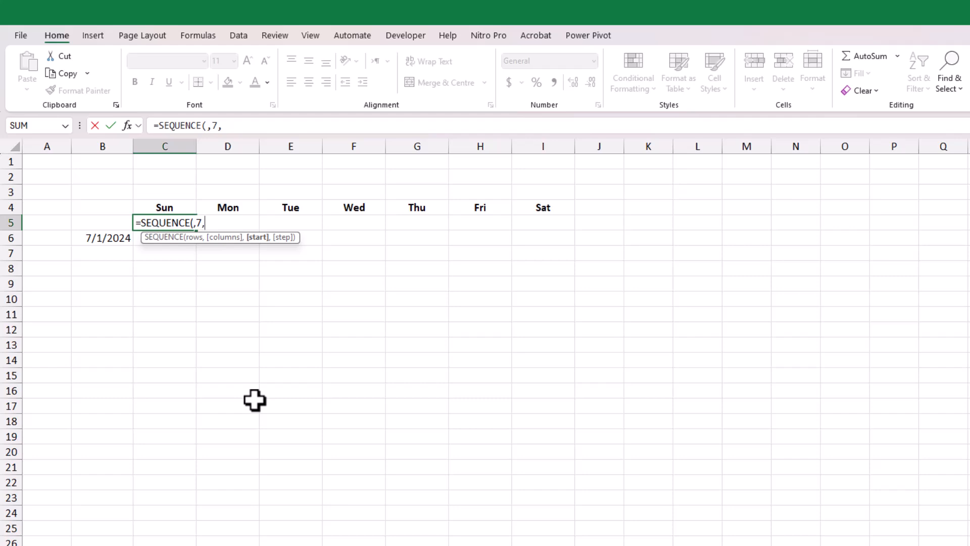
click(102, 238)
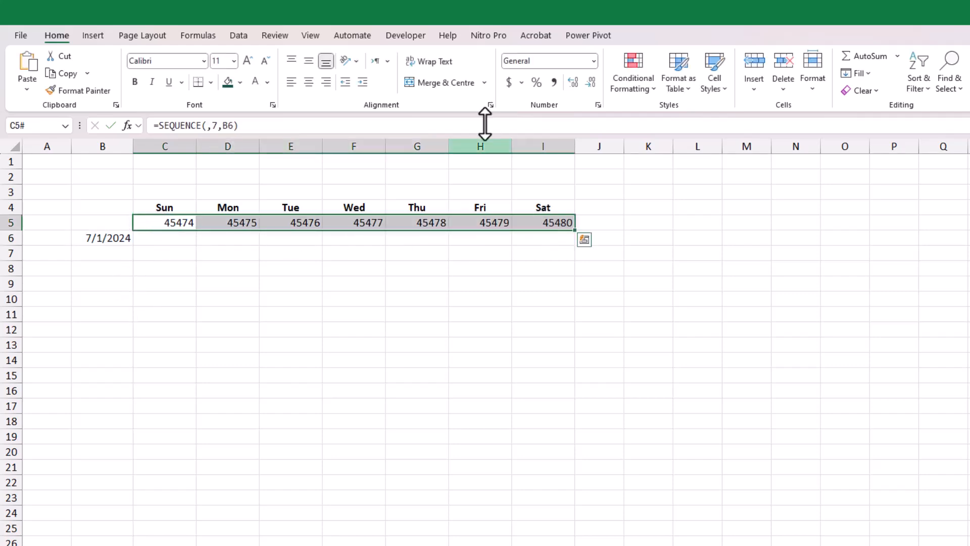
click(592, 61)
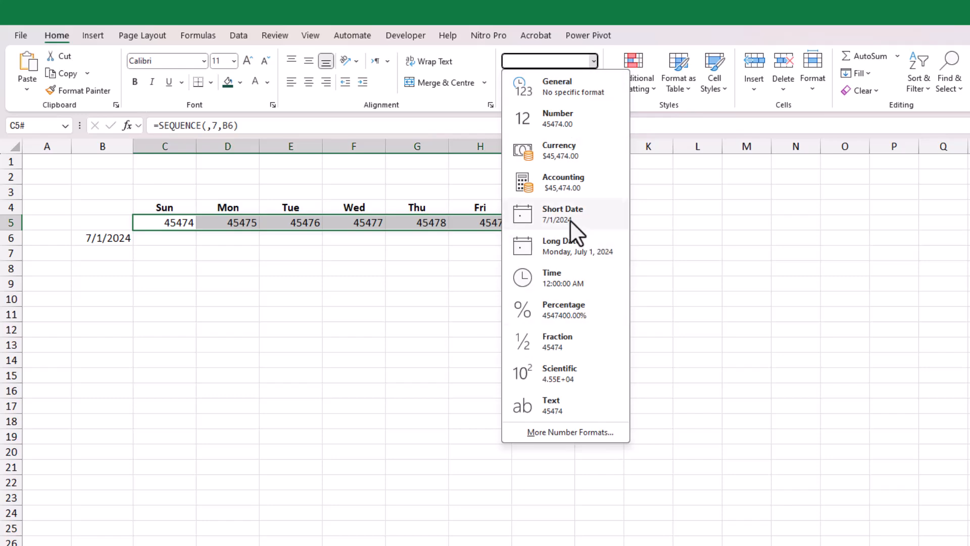
click(562, 215)
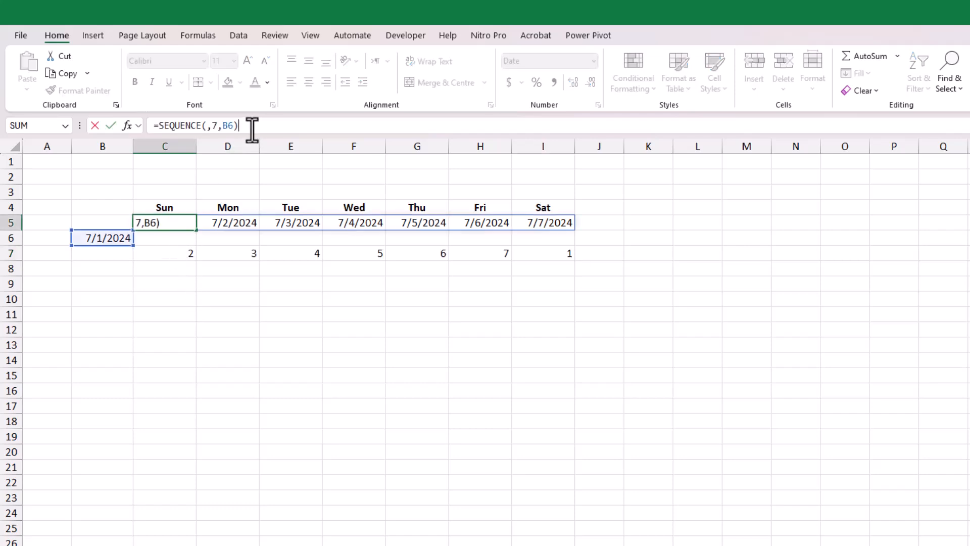
- Change the C5 formula to =SEQUENCE(,7,B6)-WEEKDAY(B6)+1 so the week starts Sunday
text(-we)
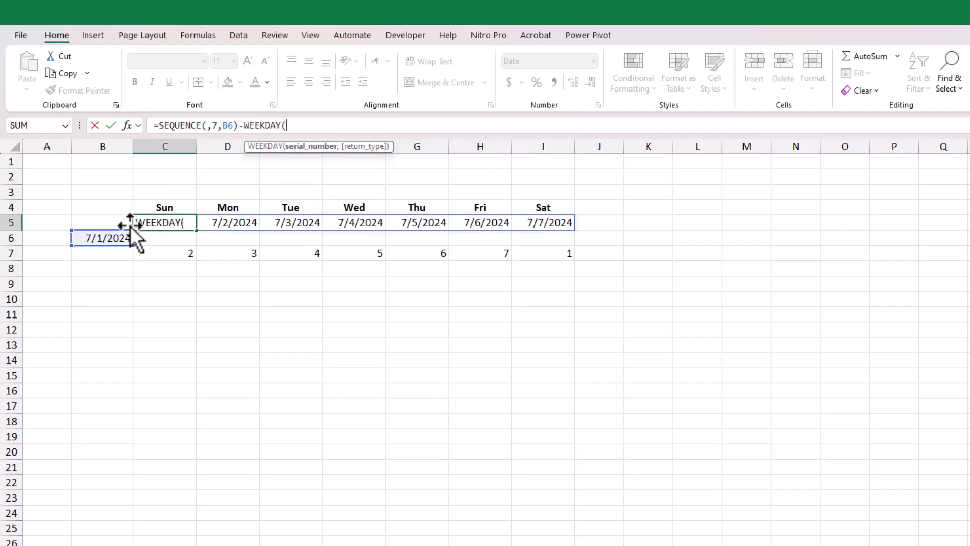
click(102, 237)
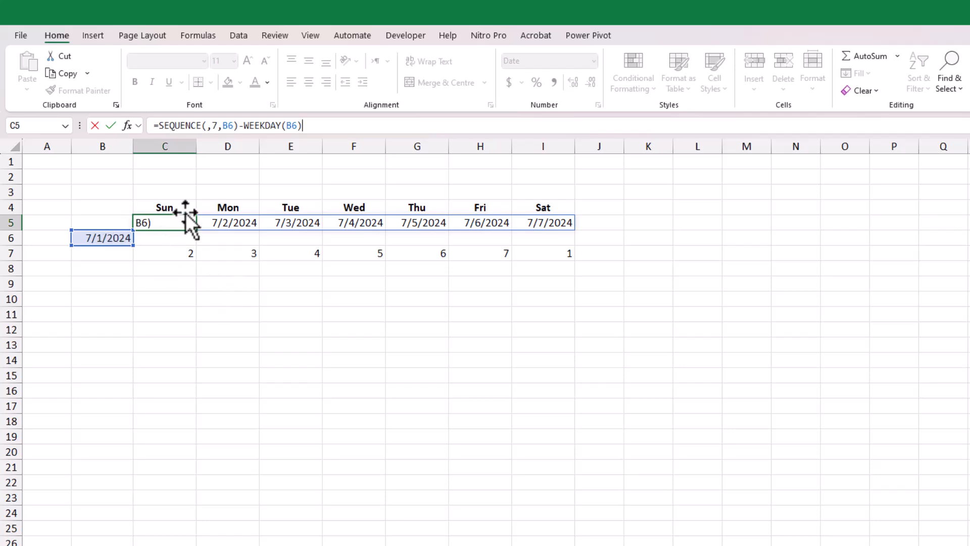
mouse_move(243, 369)
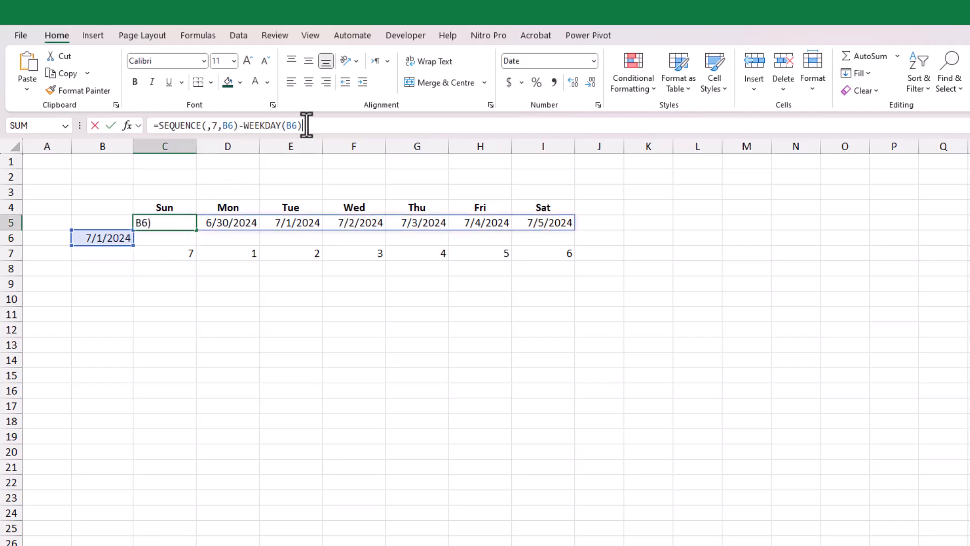
text(+1)
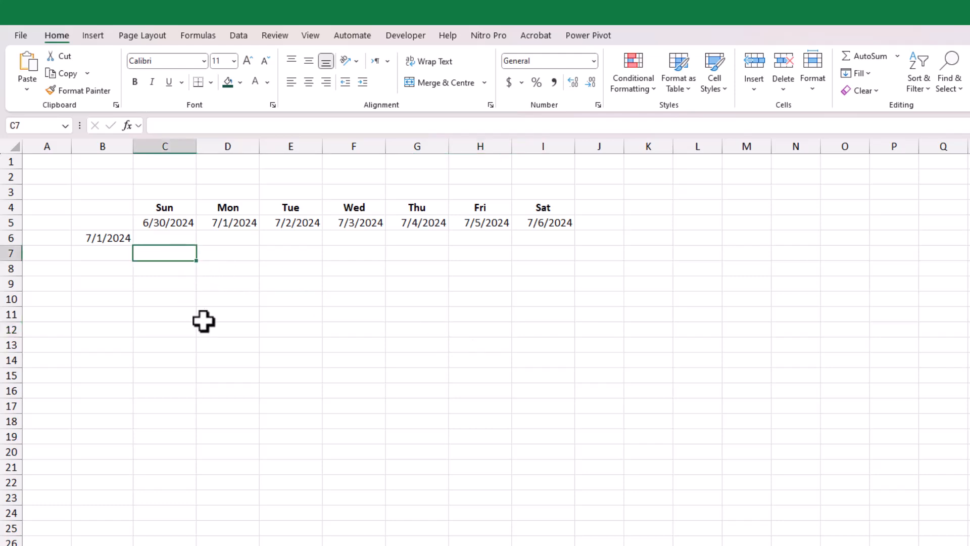
- Enter =SEQUENCE(,7,I5)+1 in C7 as Short Date and copy it to C9, C11, C13
text(=seq)
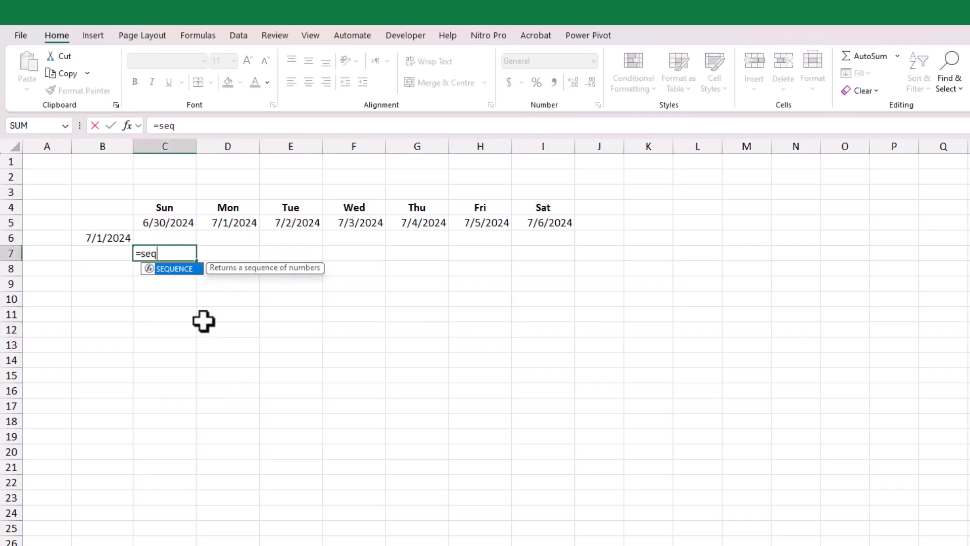
key(Tab)
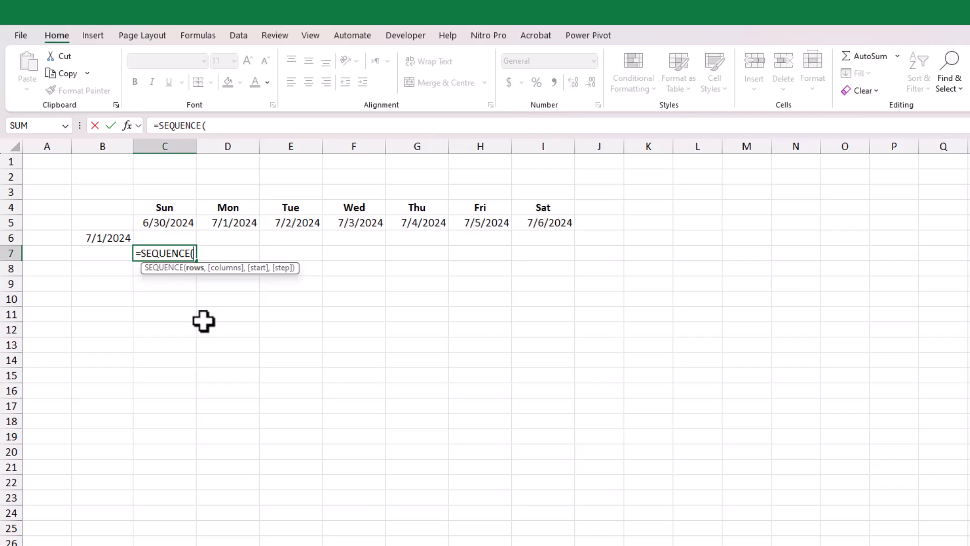
text(,)
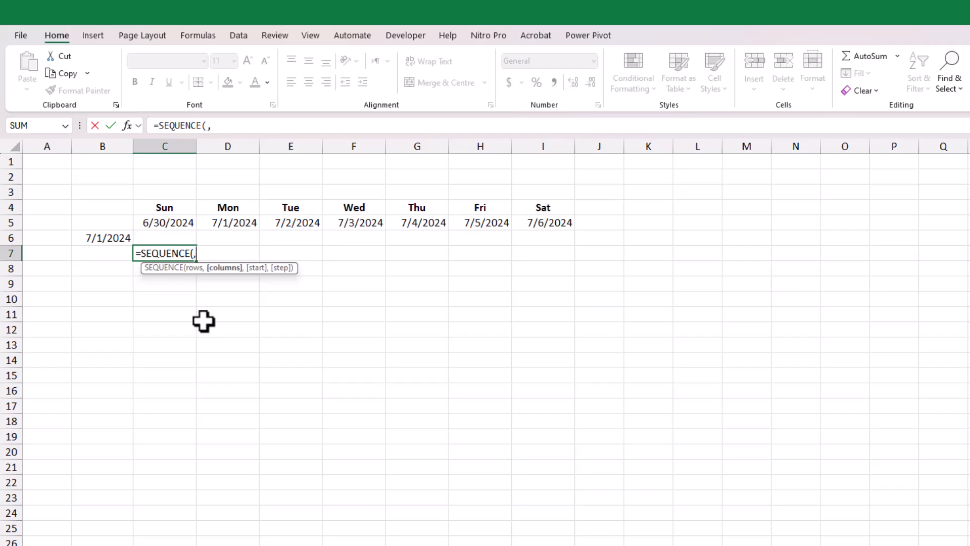
text(7,)
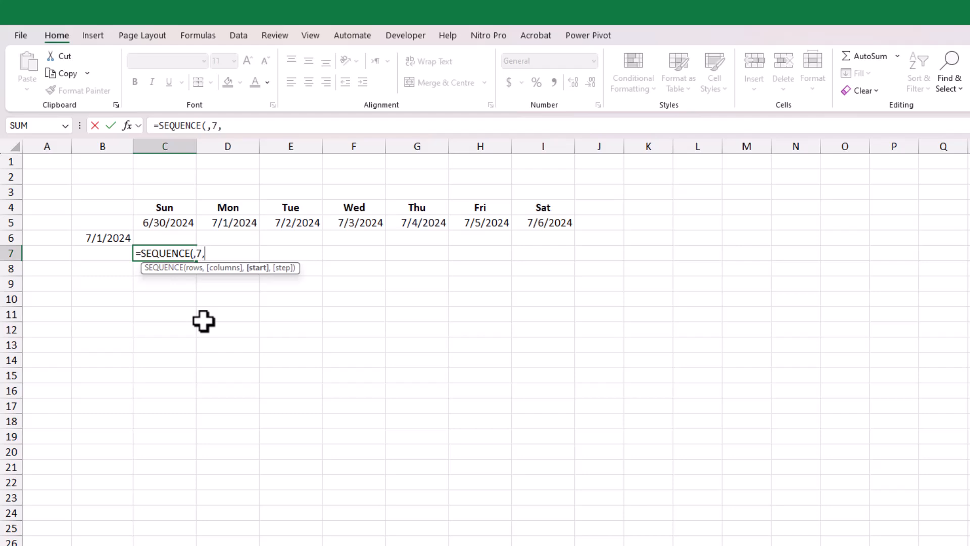
click(543, 223)
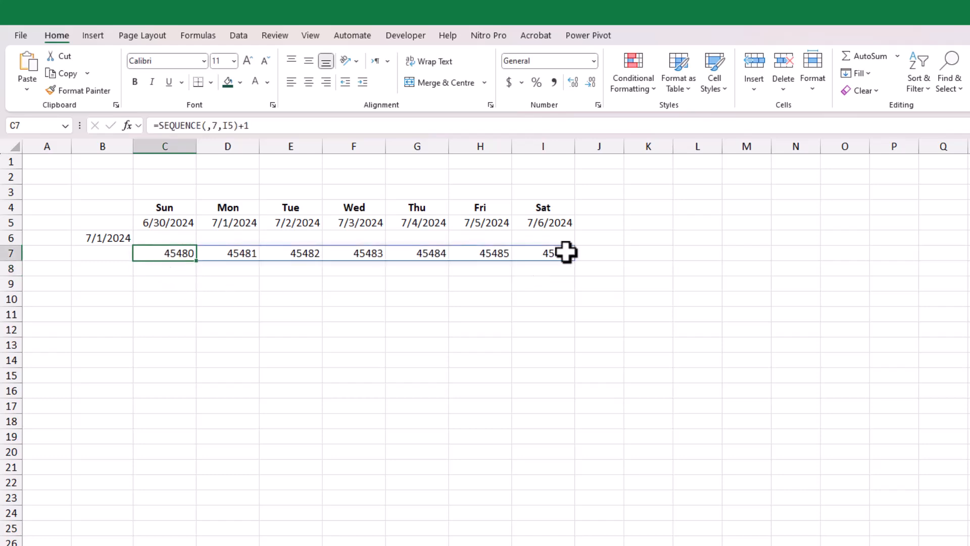
click(592, 60)
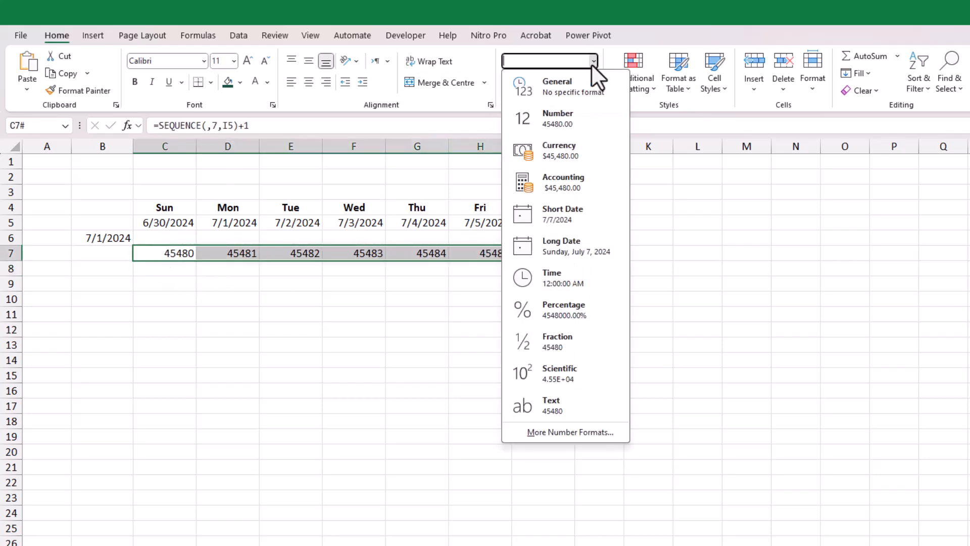
click(561, 214)
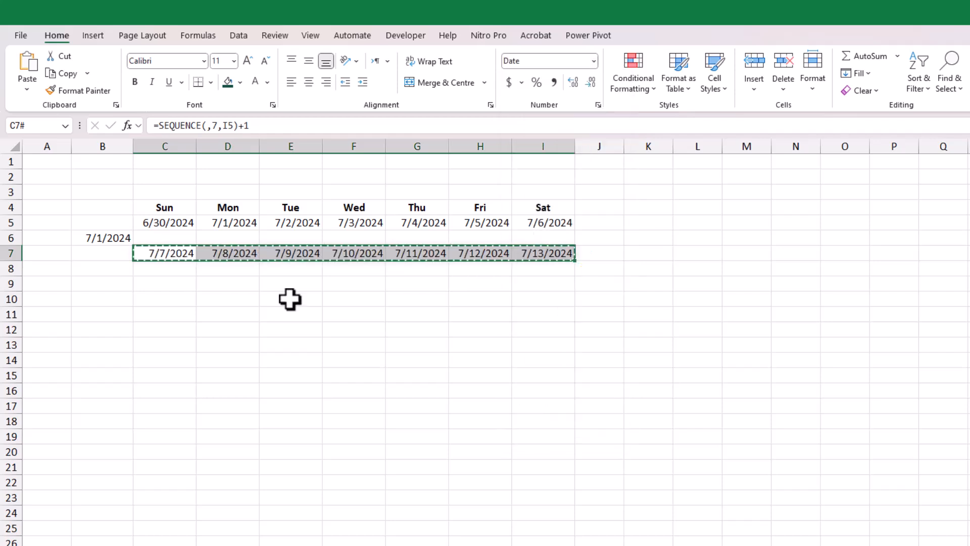
click(165, 284)
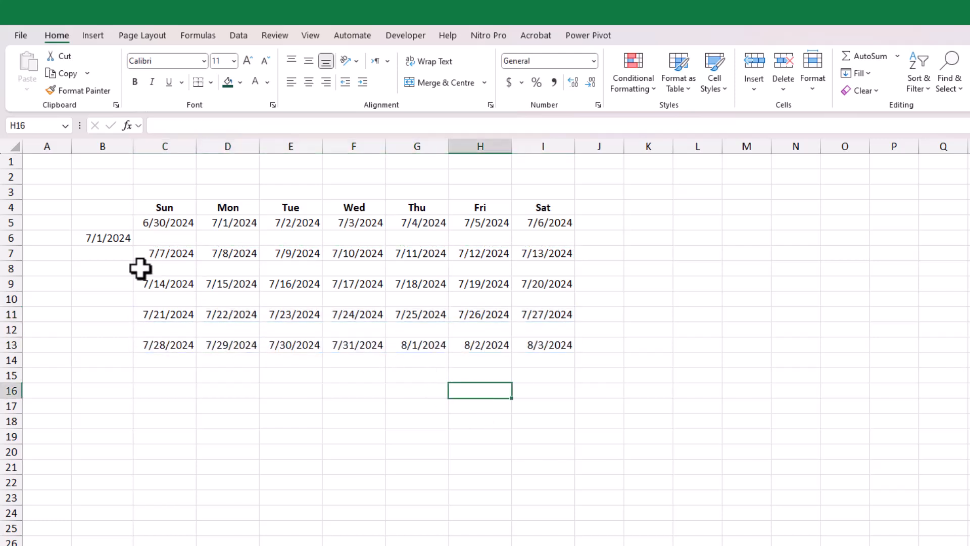
- Make the blank rows 6, 8, 10, 12 and 14 much taller
click(46, 268)
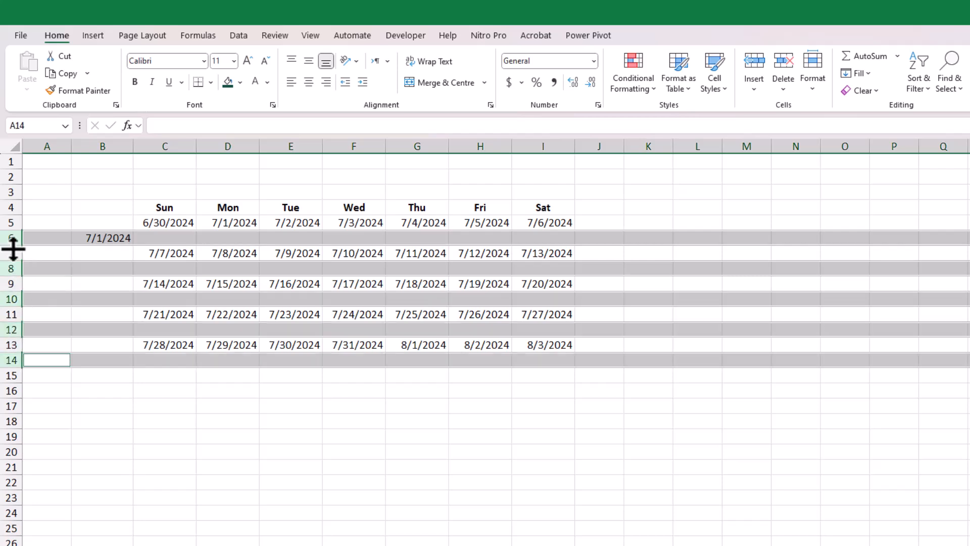
drag(11, 248, 11, 296)
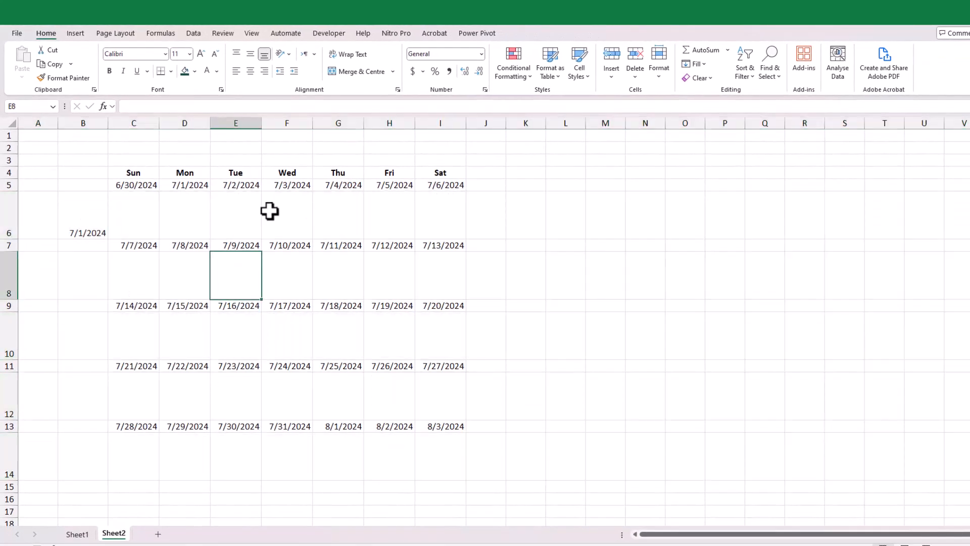
click(133, 184)
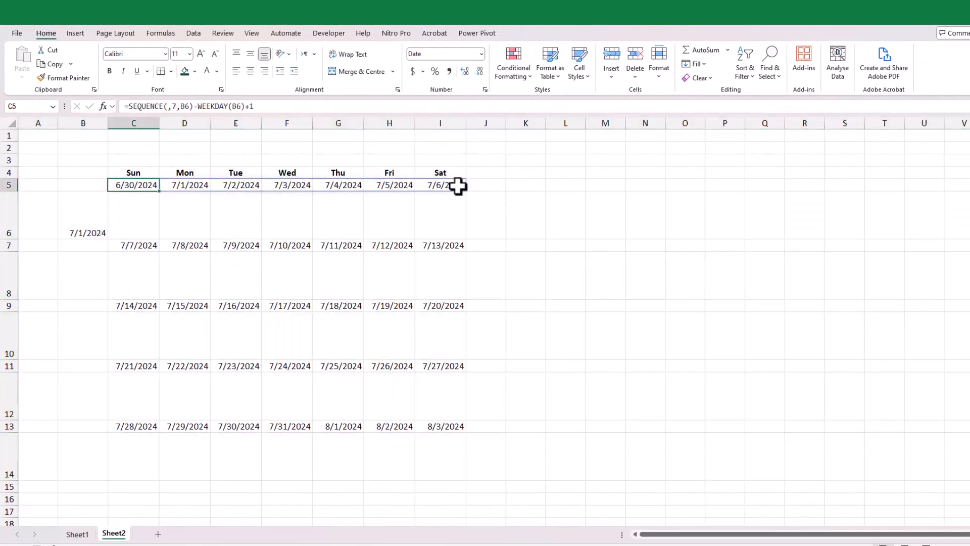
- Apply the custom number format 'd' to all week date rows
click(133, 425)
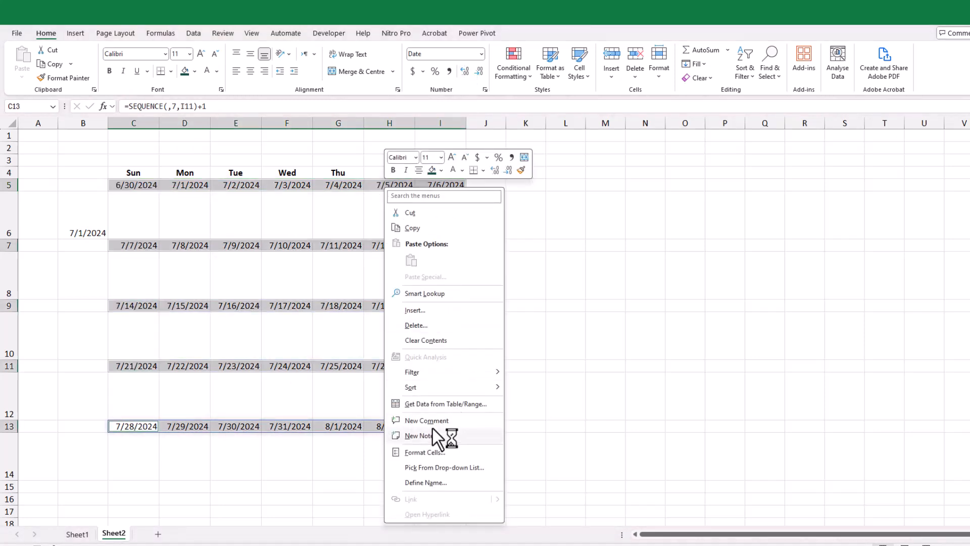
click(425, 452)
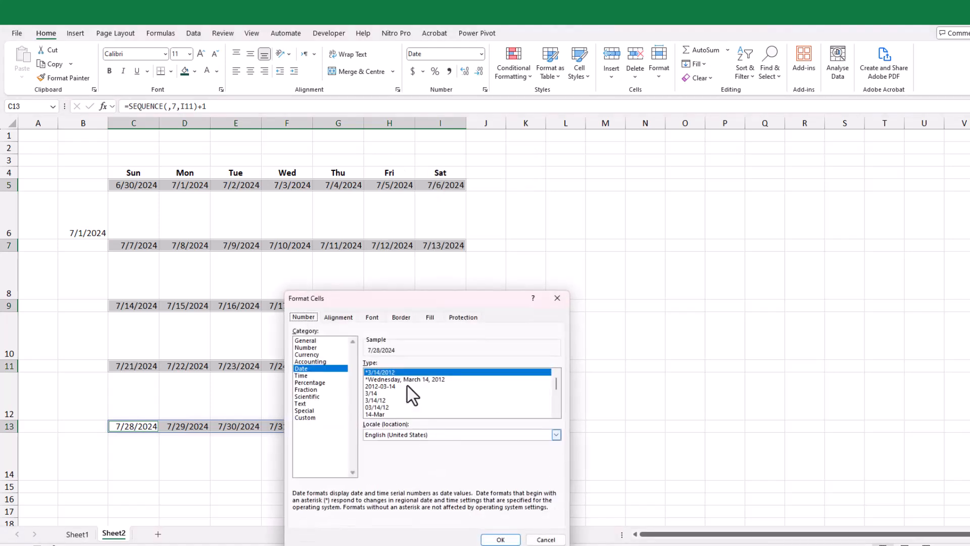
click(304, 417)
text(d)
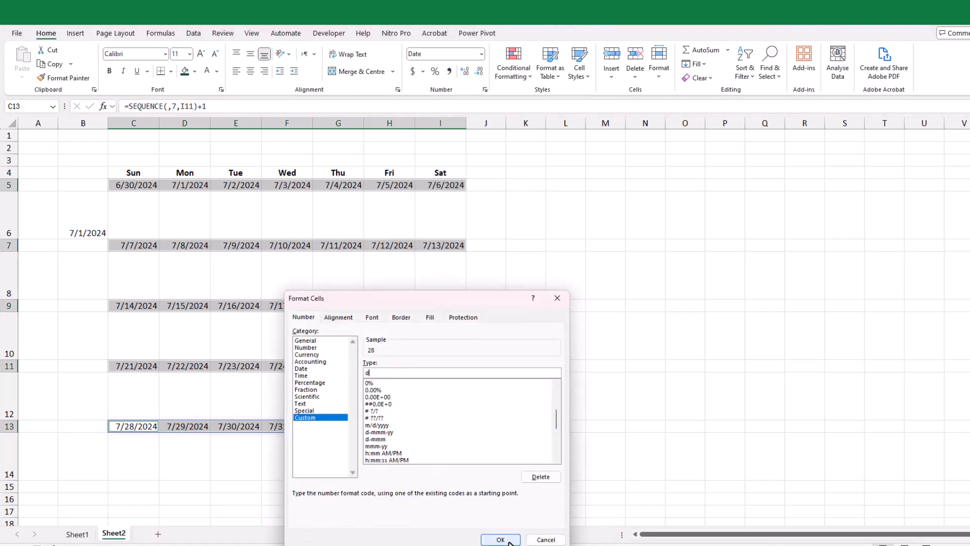
click(500, 539)
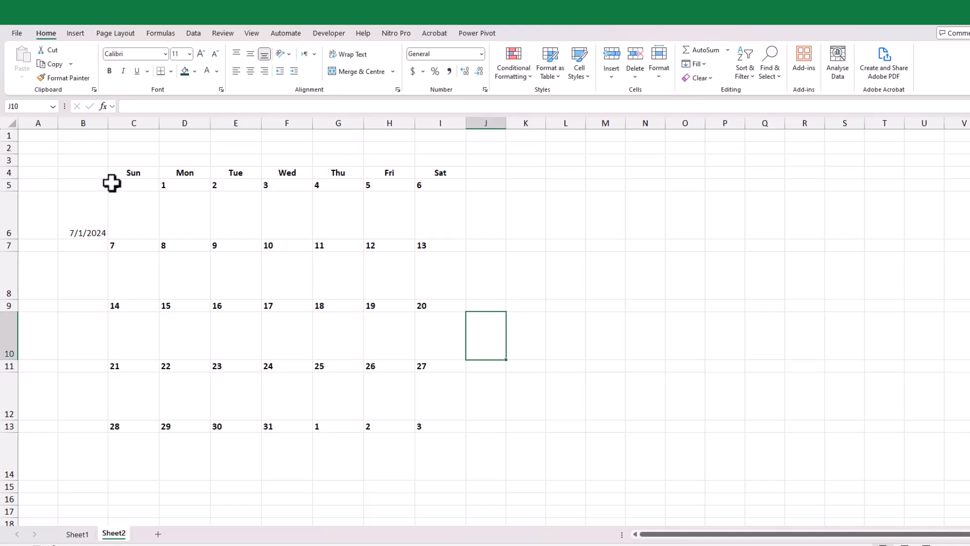
- Colour the Sunday date cells red and the Saturday date cells blue
click(133, 245)
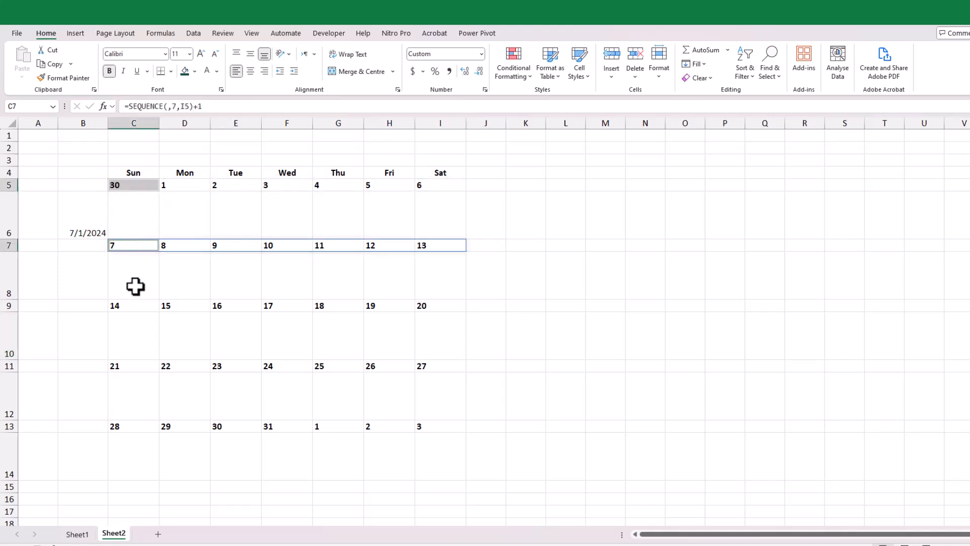
click(133, 425)
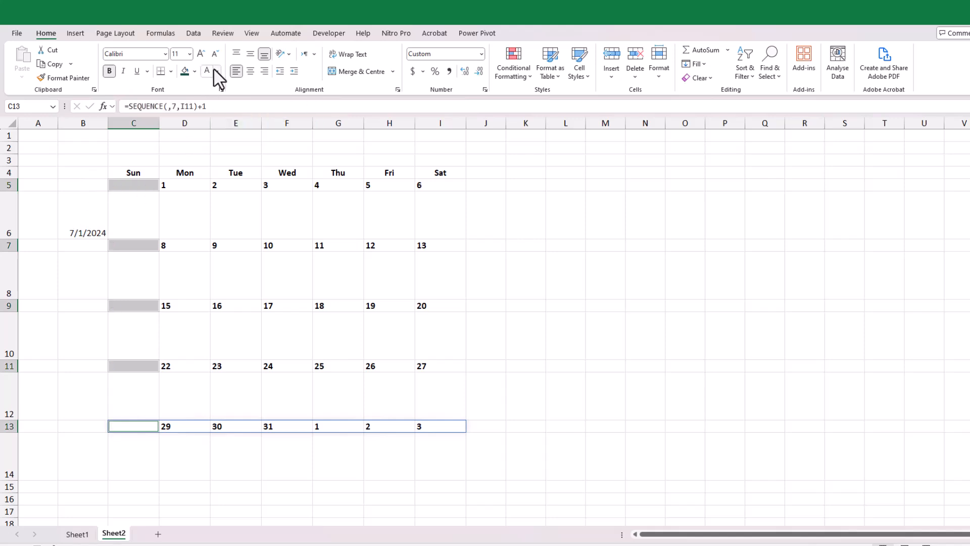
click(207, 70)
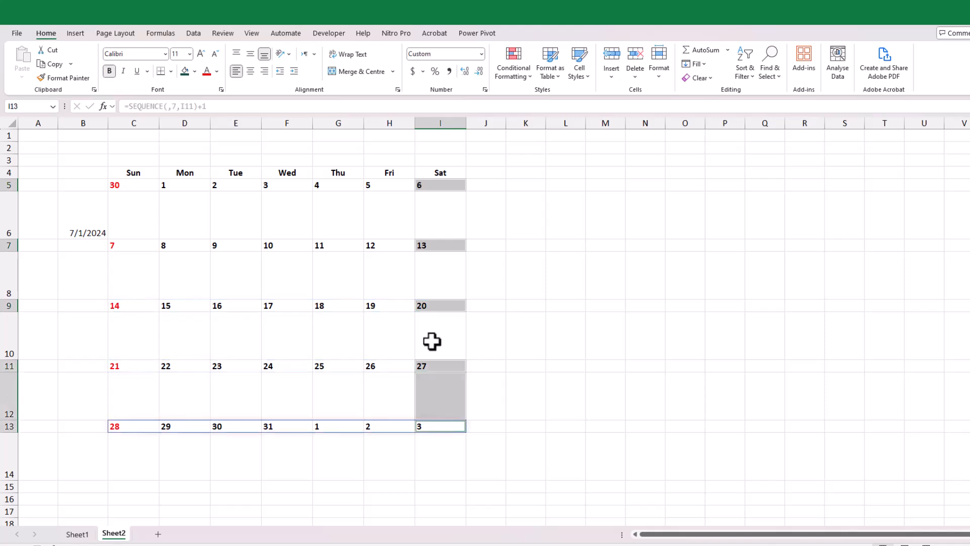
click(217, 71)
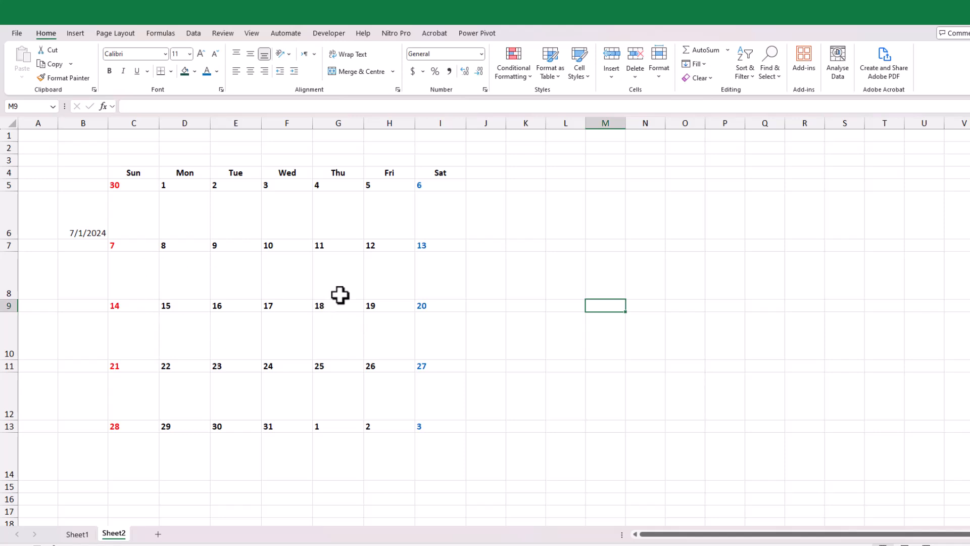
click(337, 275)
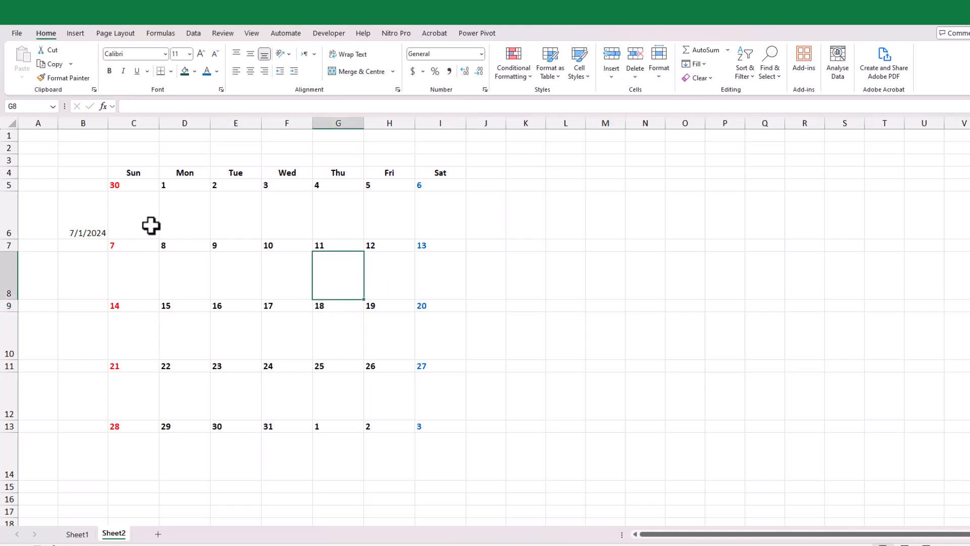
click(133, 185)
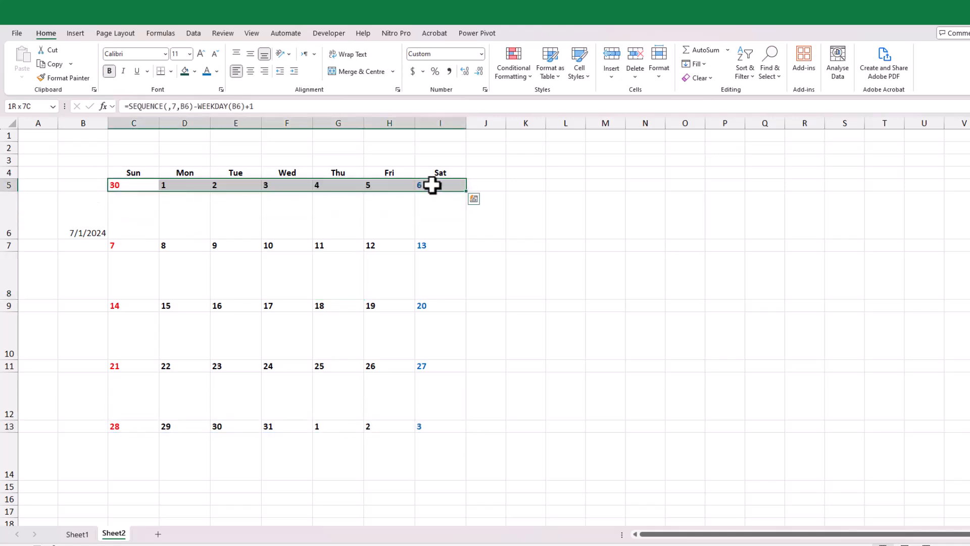
- Create a conditional formatting rule =MONTH(C5)<>MONTH($B$6) with grey font
click(512, 62)
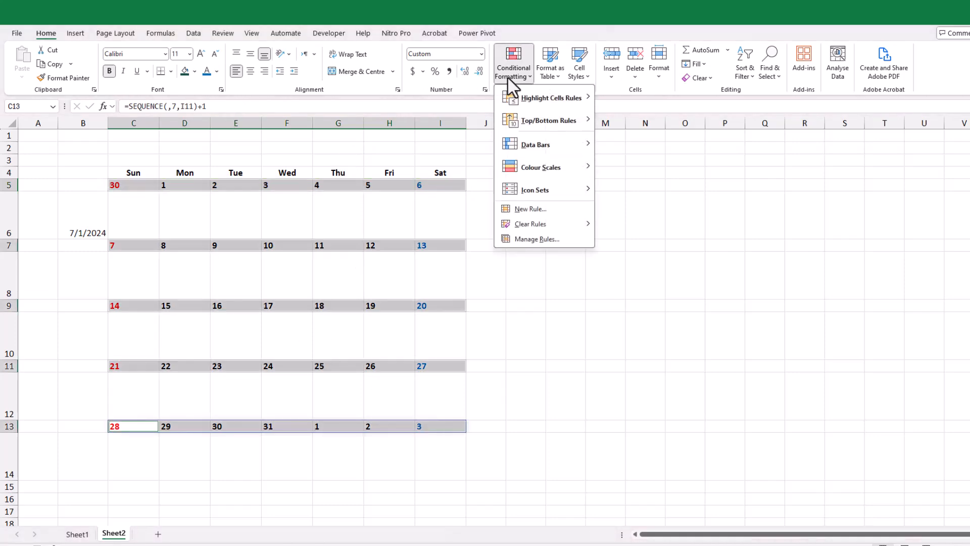
click(529, 209)
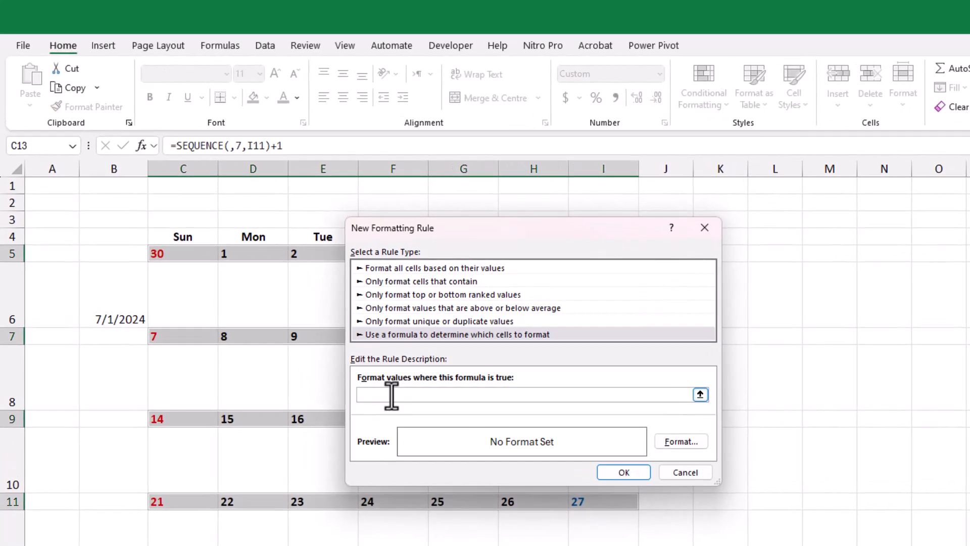
text(=month)
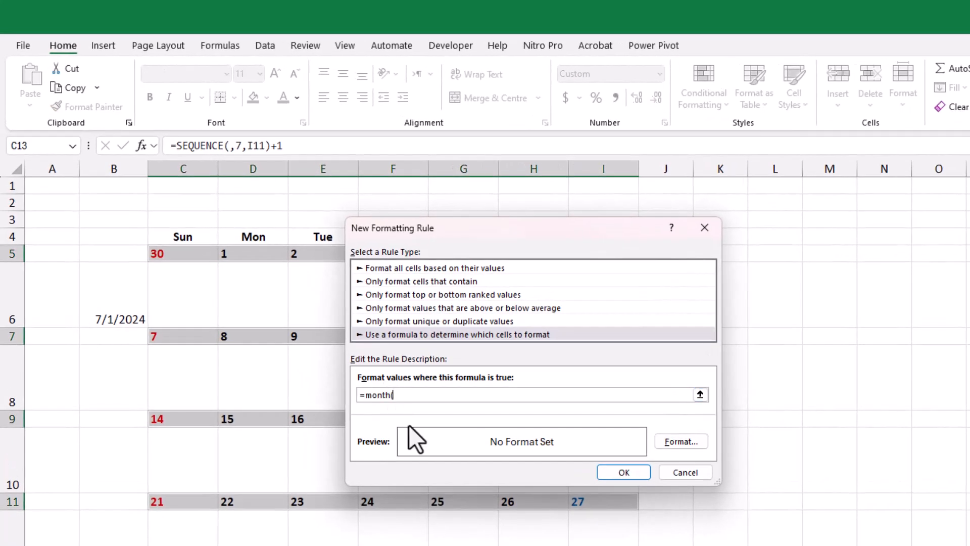
text((c5)<>)
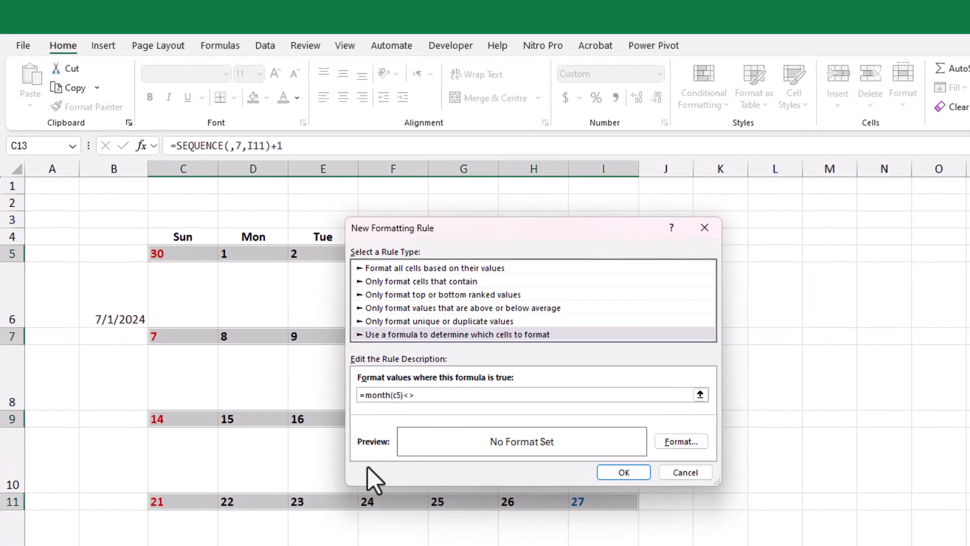
text(month($B$6))
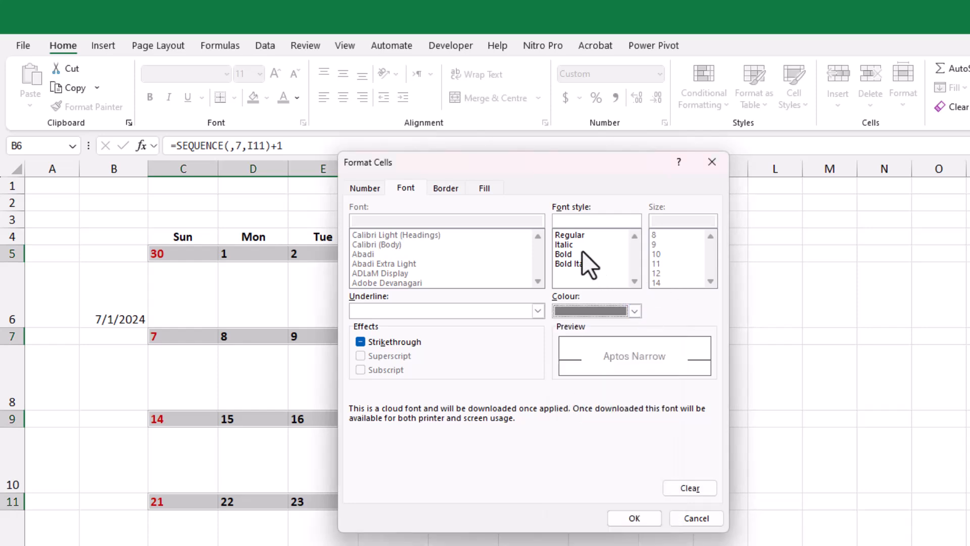
click(633, 517)
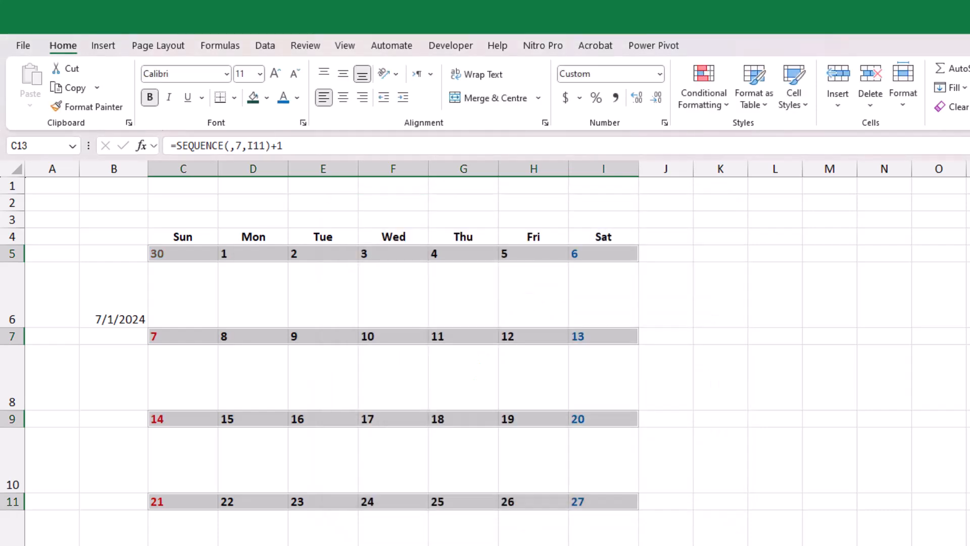
- Apply the grey out-of-month rule and give B6 the custom format mmm
click(182, 253)
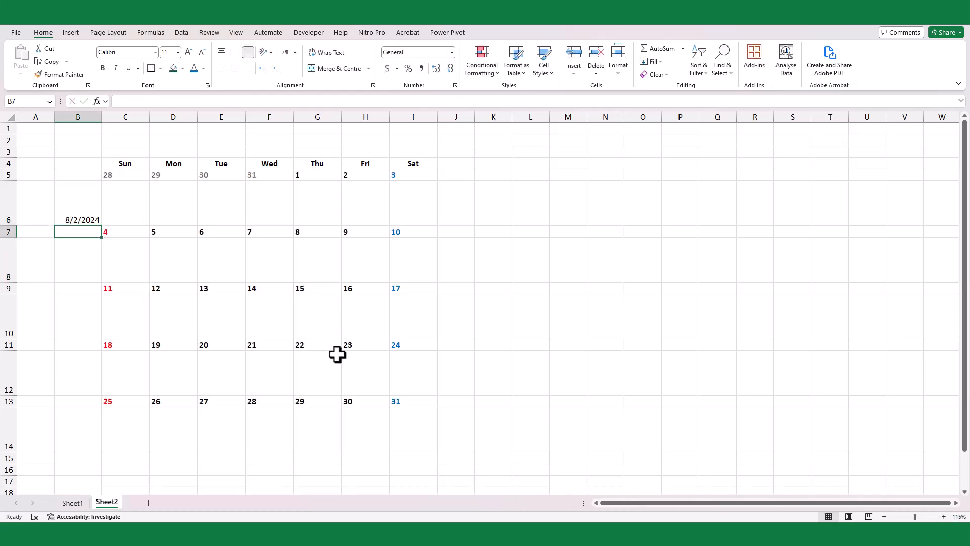
mouse_move(254, 190)
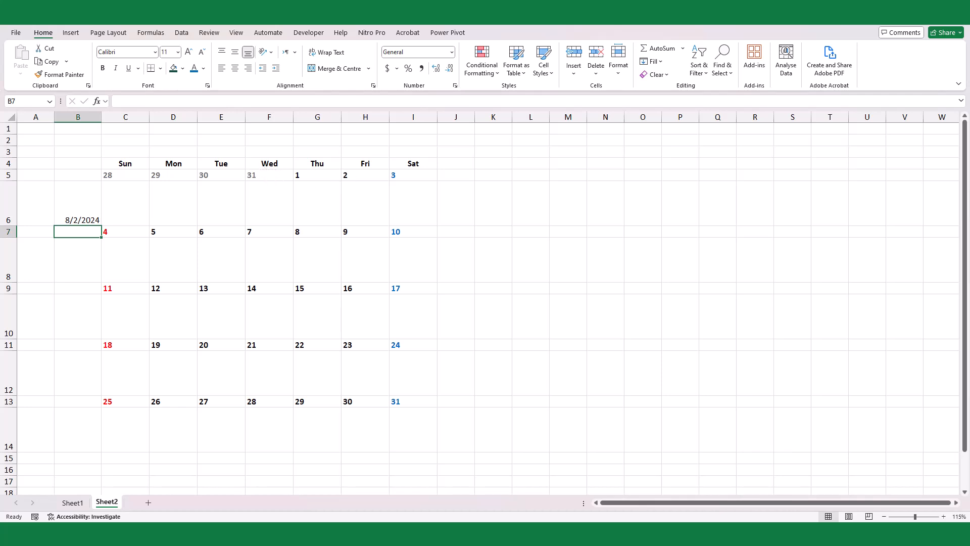
click(77, 204)
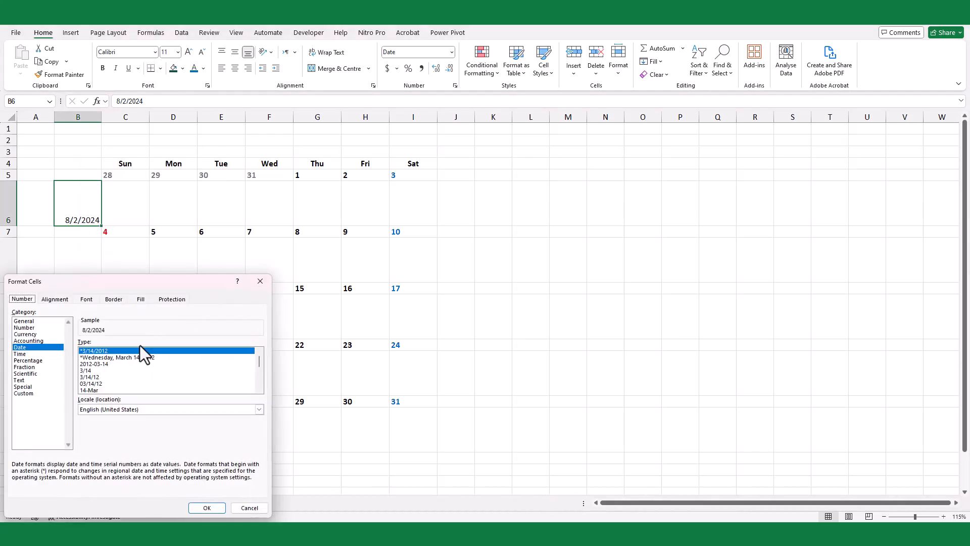
text(m)
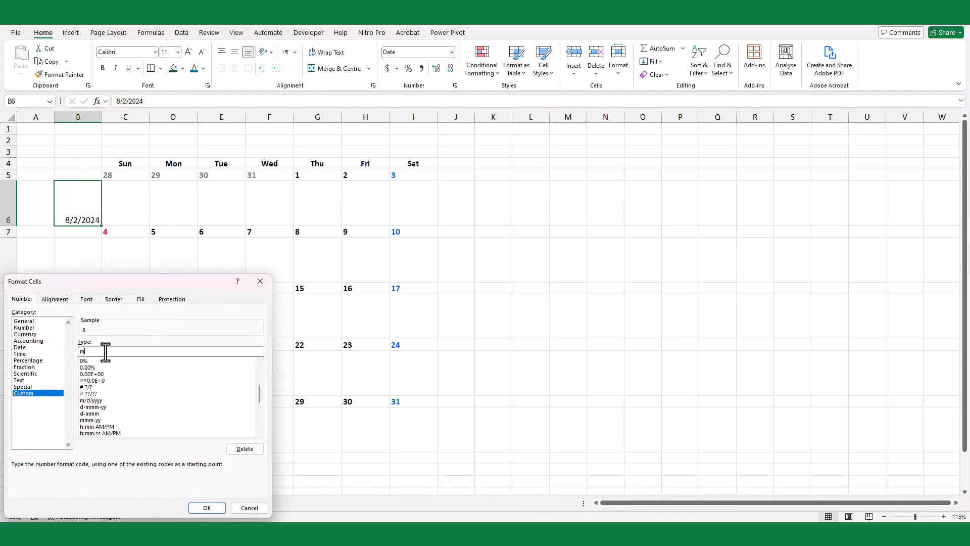
text(mm)
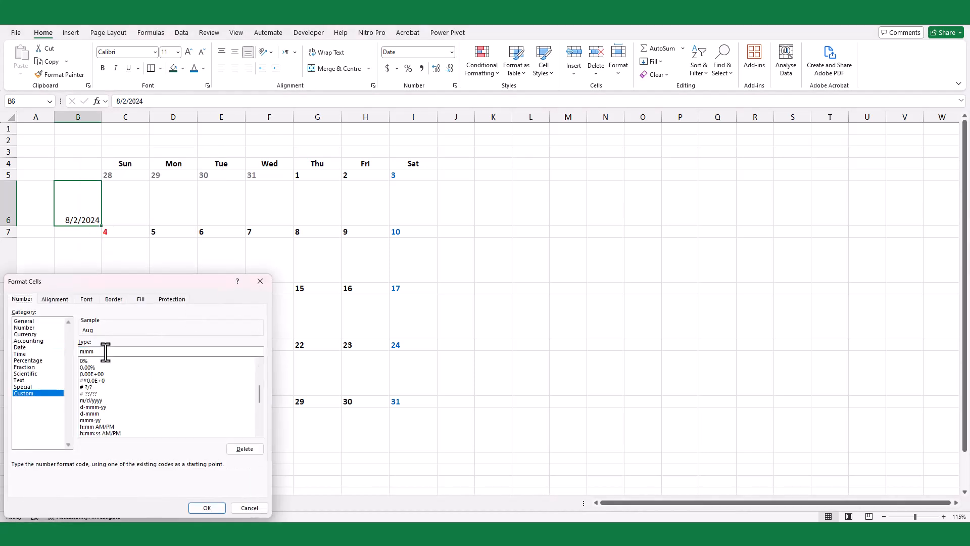
click(207, 507)
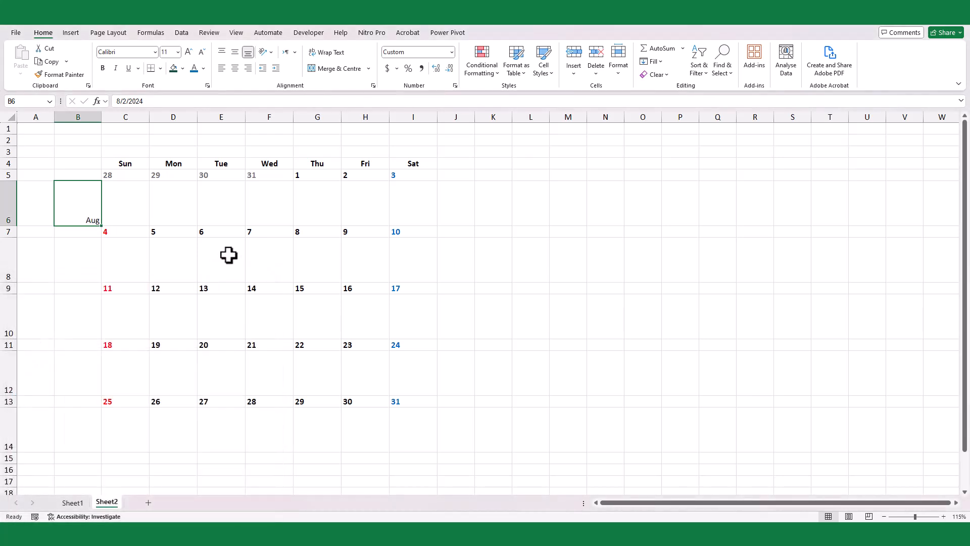
- Center the month name in B6 at font size 26 in blue
click(154, 53)
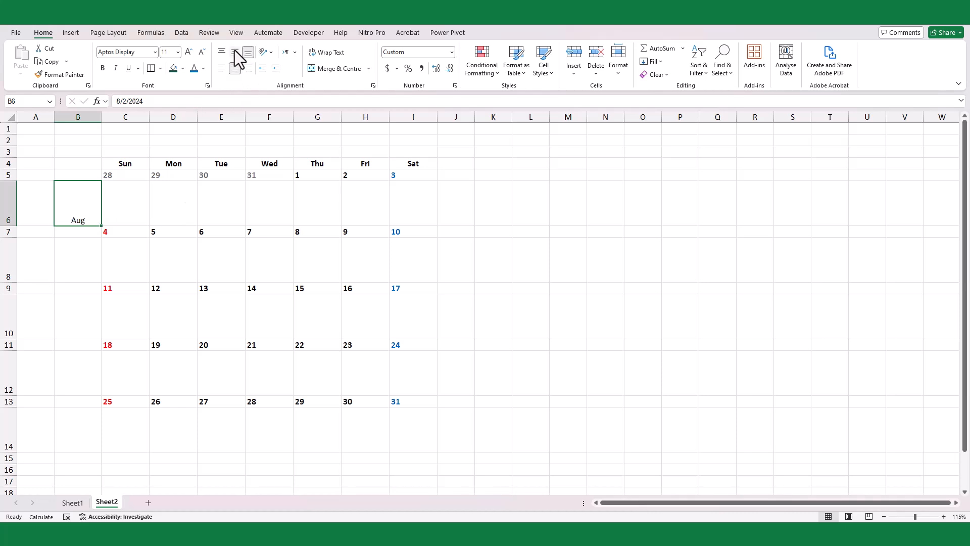
text(26)
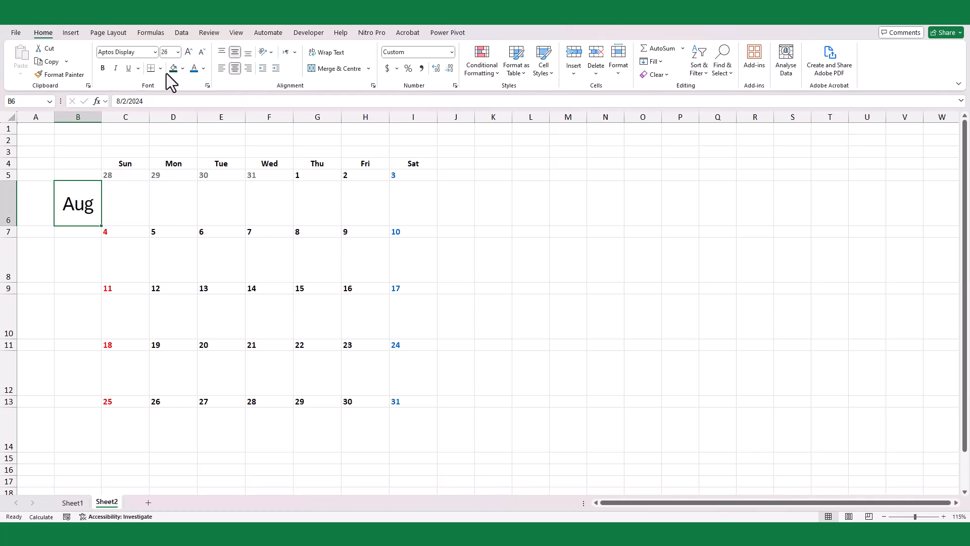
click(204, 69)
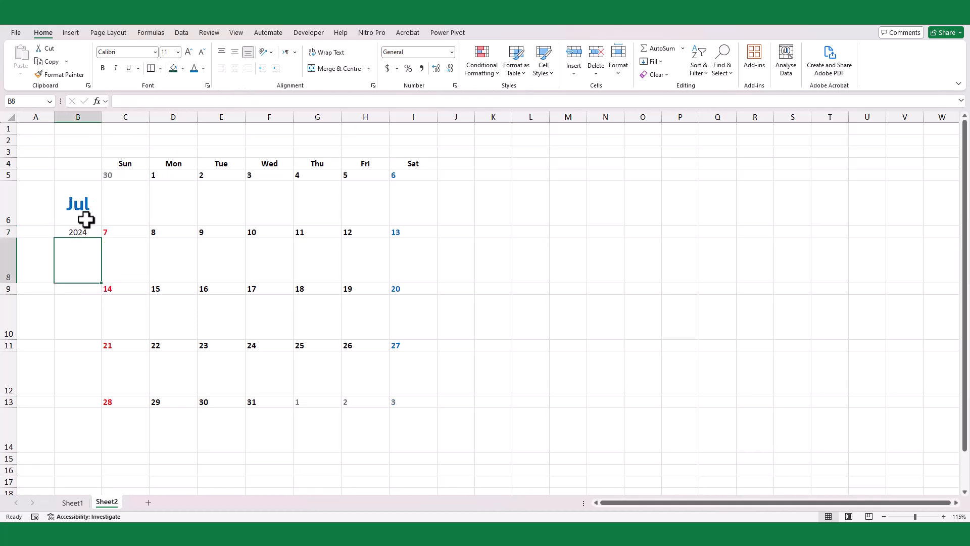
mouse_move(257, 32)
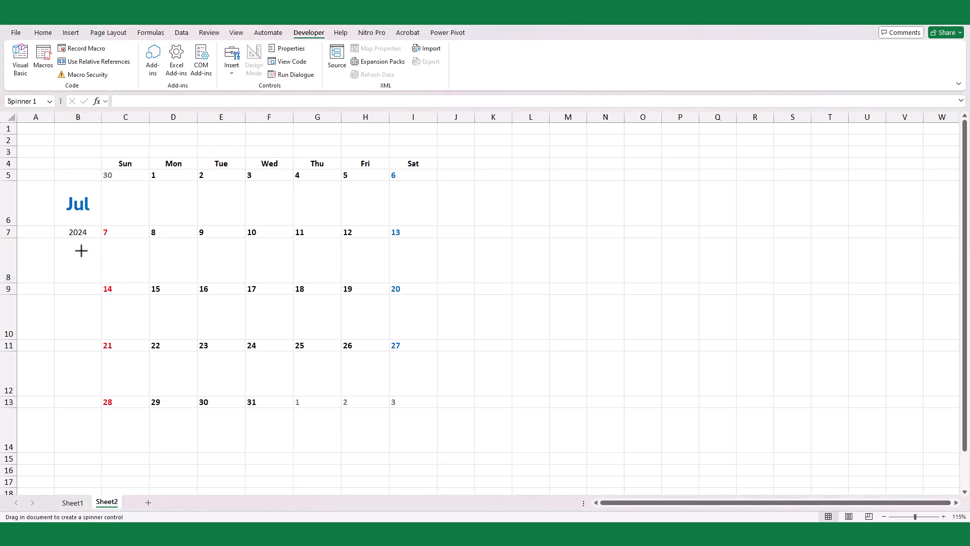
- Draw a small spin button under the year and link it to cell B9
drag(60, 246, 115, 304)
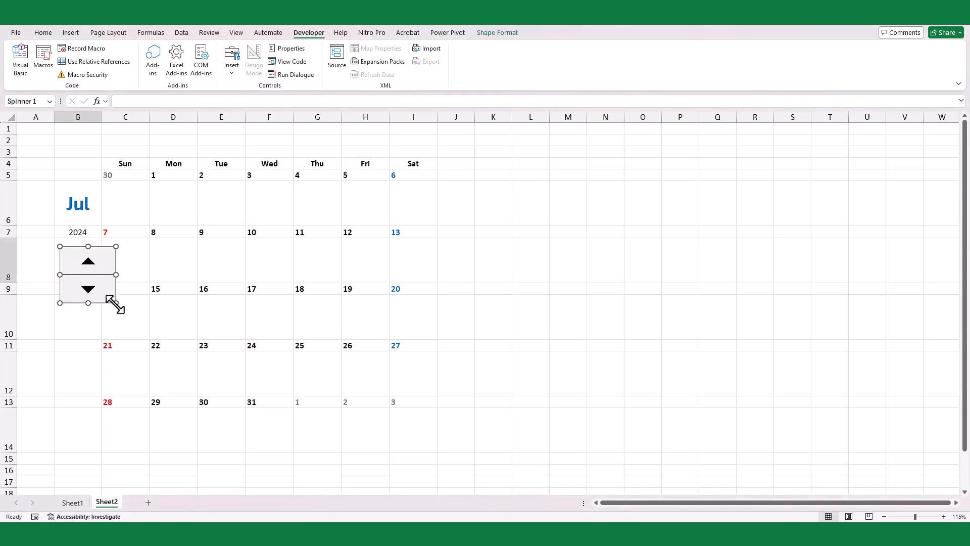
drag(109, 303, 87, 272)
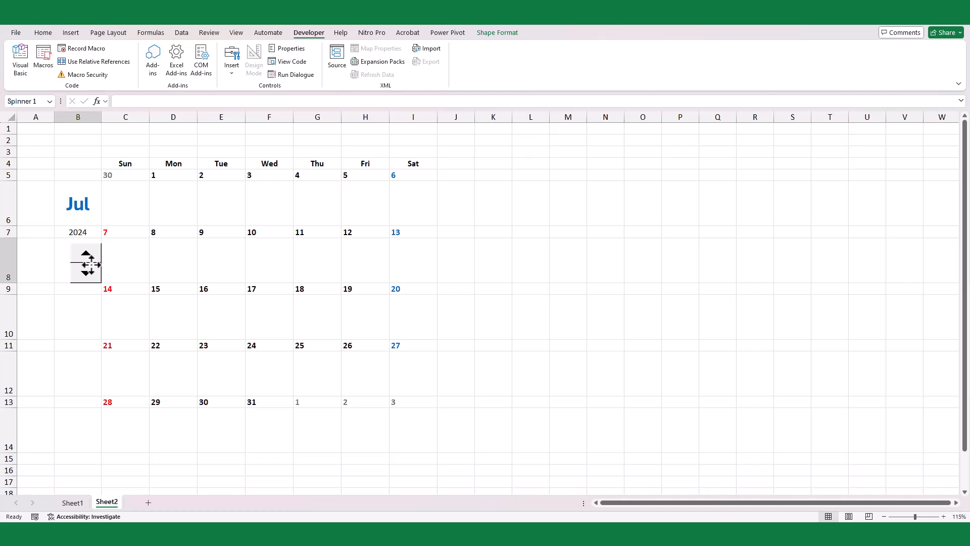
click(85, 263)
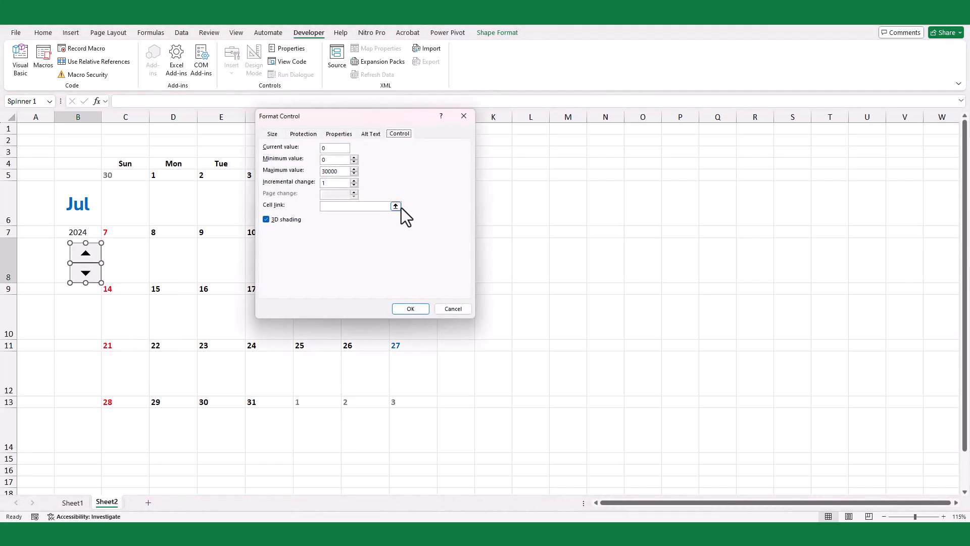
click(395, 206)
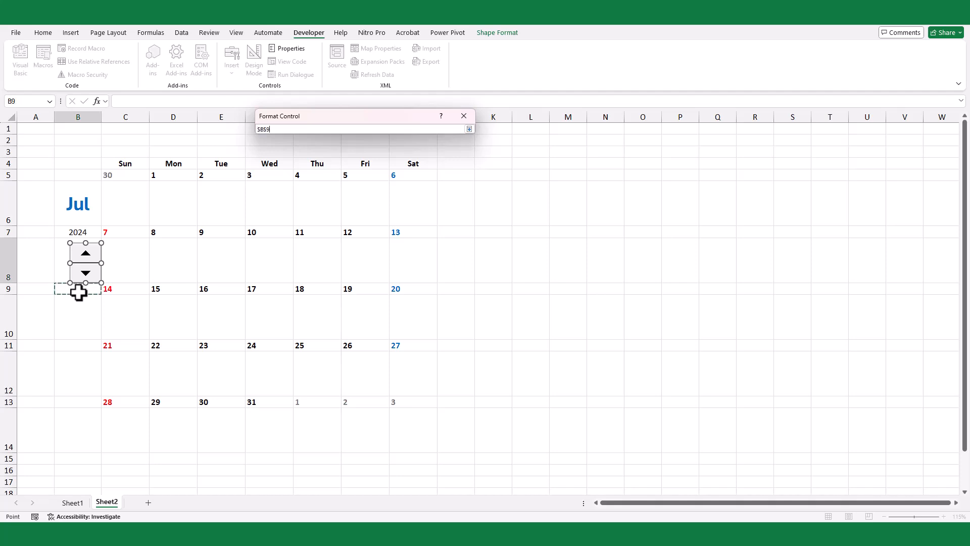
click(463, 116)
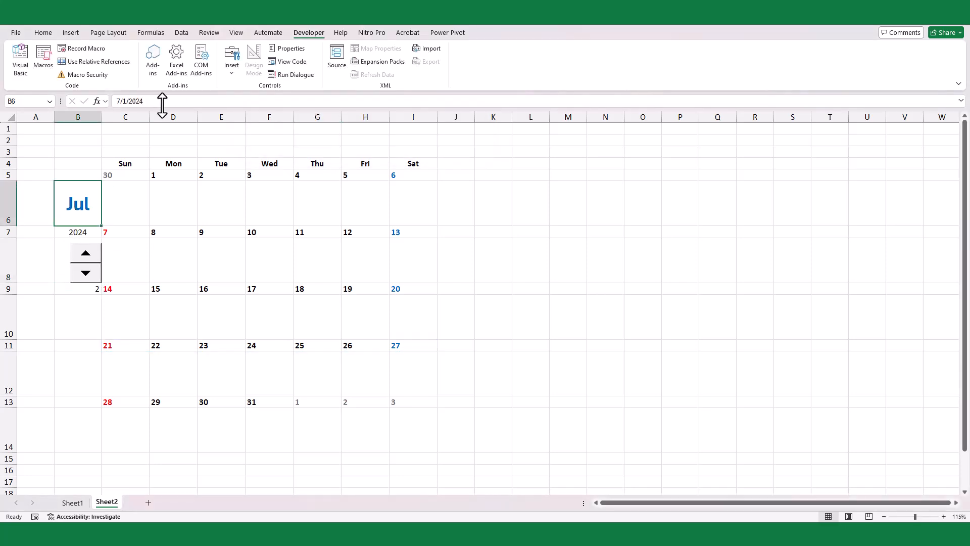
- Enter =EDATE(B3,B9) with start date 1/1/24, then spin to December 2024
text(=EDATE()
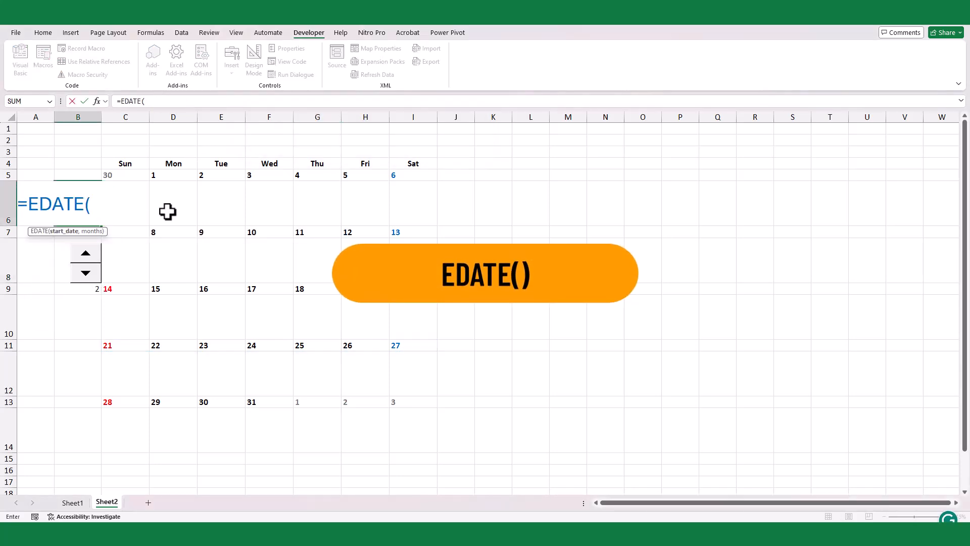
click(77, 152)
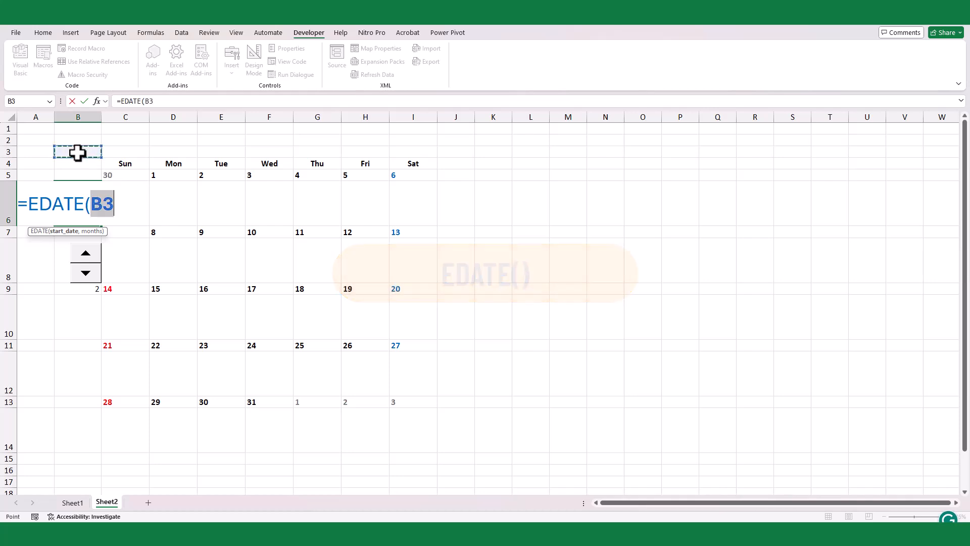
text(,)
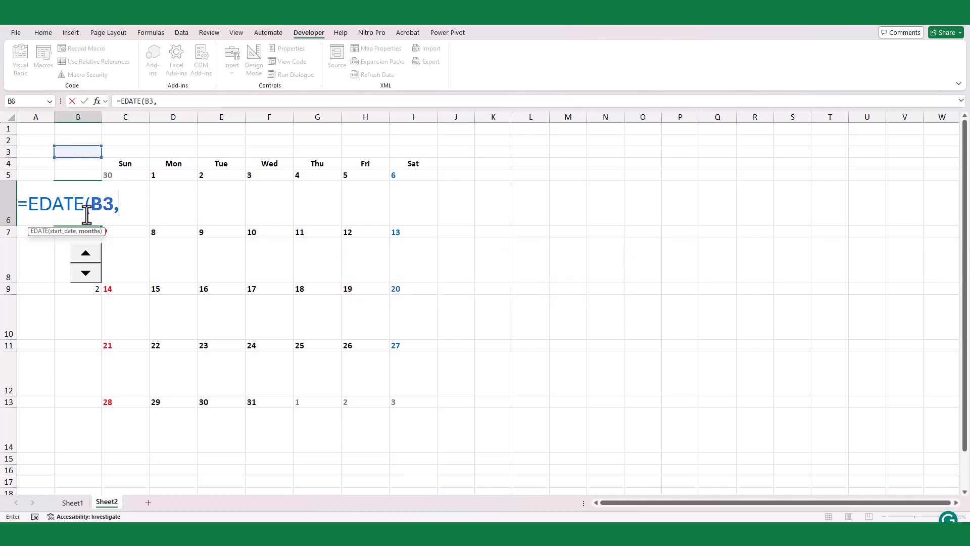
click(77, 284)
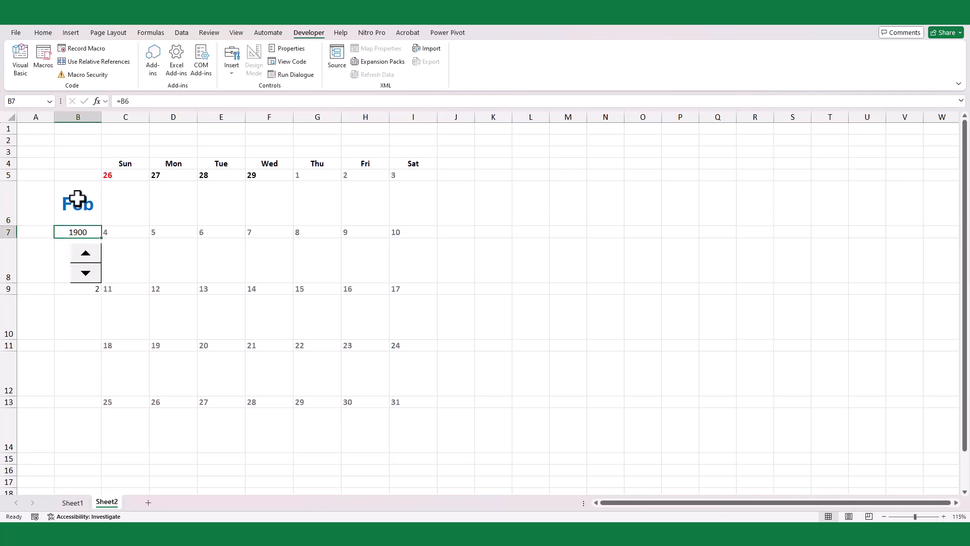
text(1/1/24)
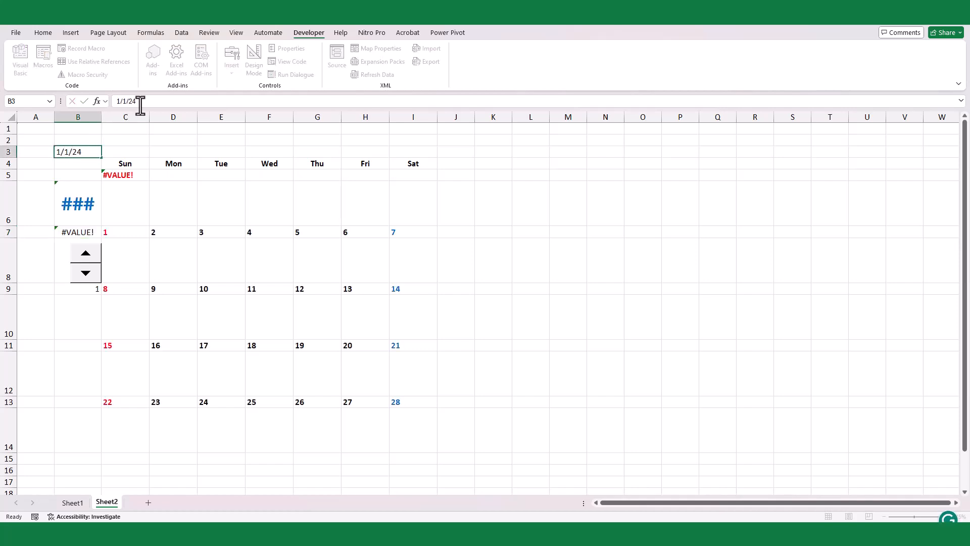
click(85, 251)
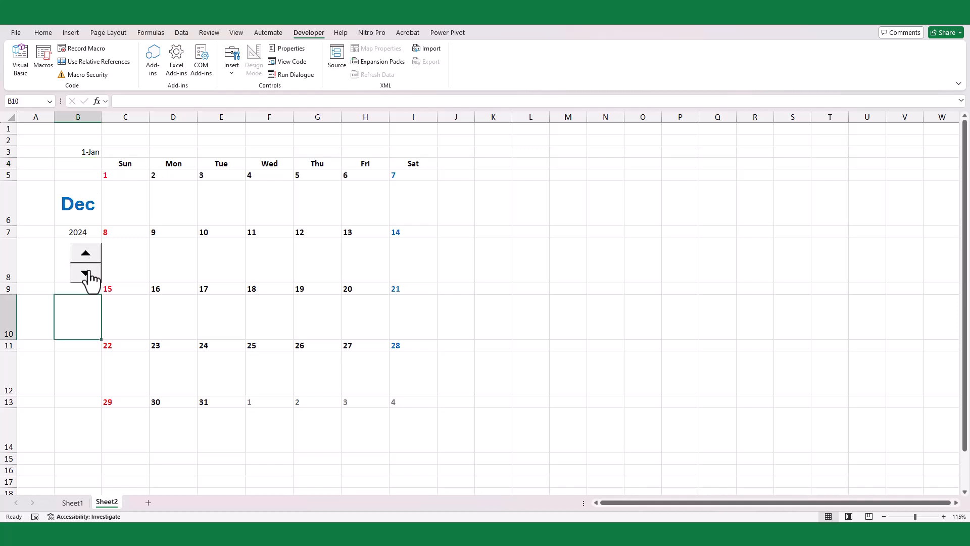
- Select the calendar grid C5:I13 and box each day cell with borders
click(85, 273)
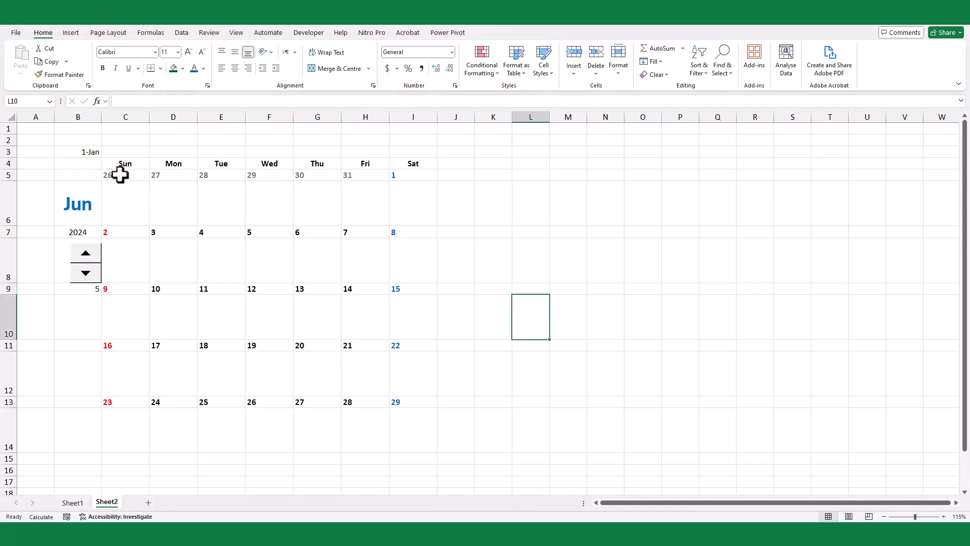
double_click(529, 316)
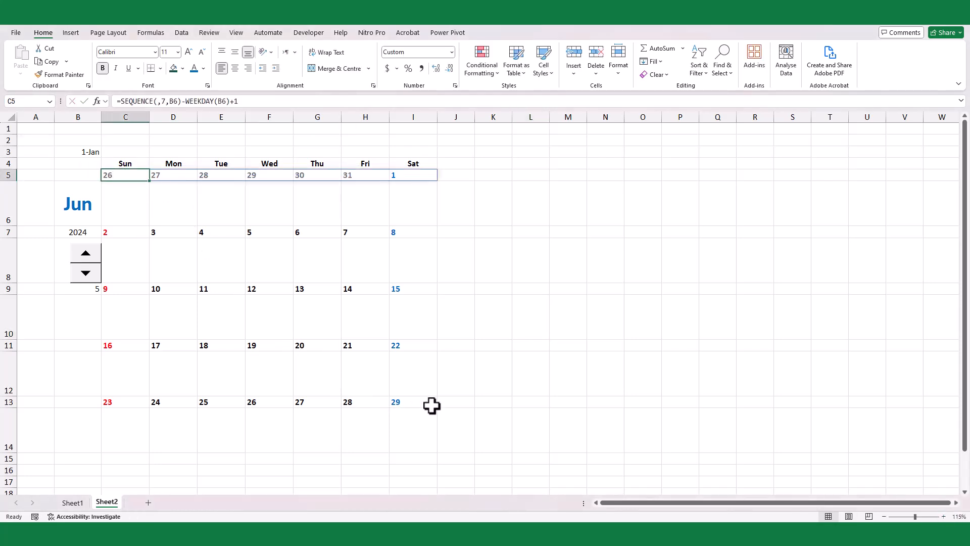
drag(125, 174, 413, 401)
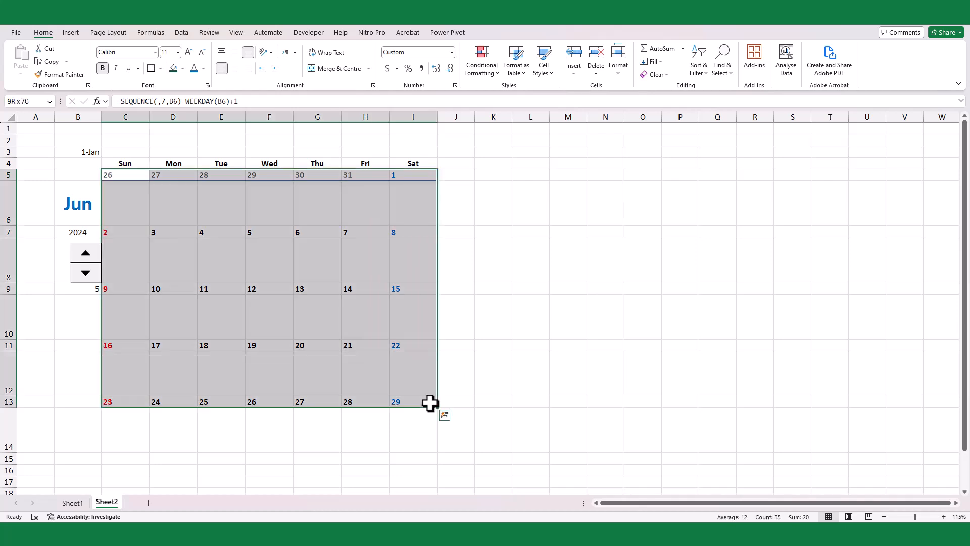
mouse_move(215, 125)
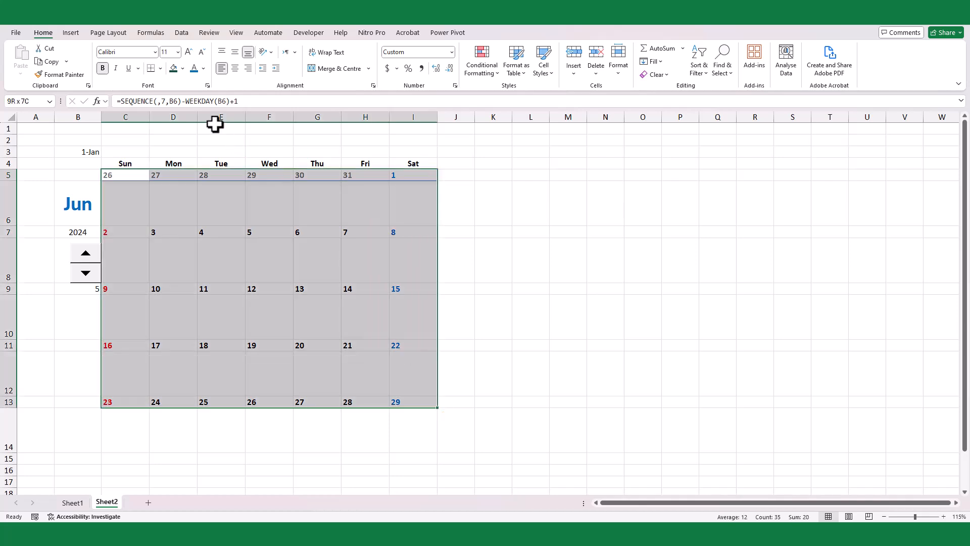
click(150, 69)
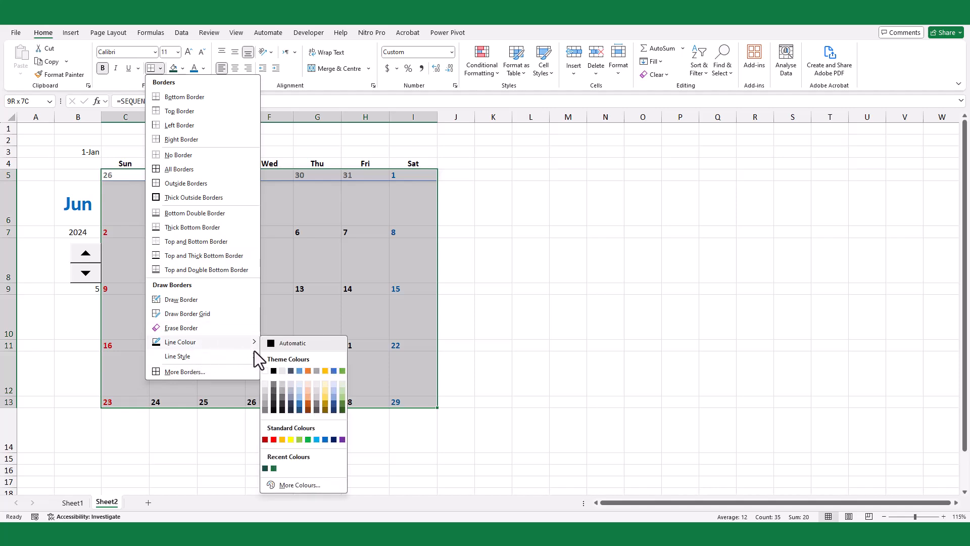
mouse_move(176, 355)
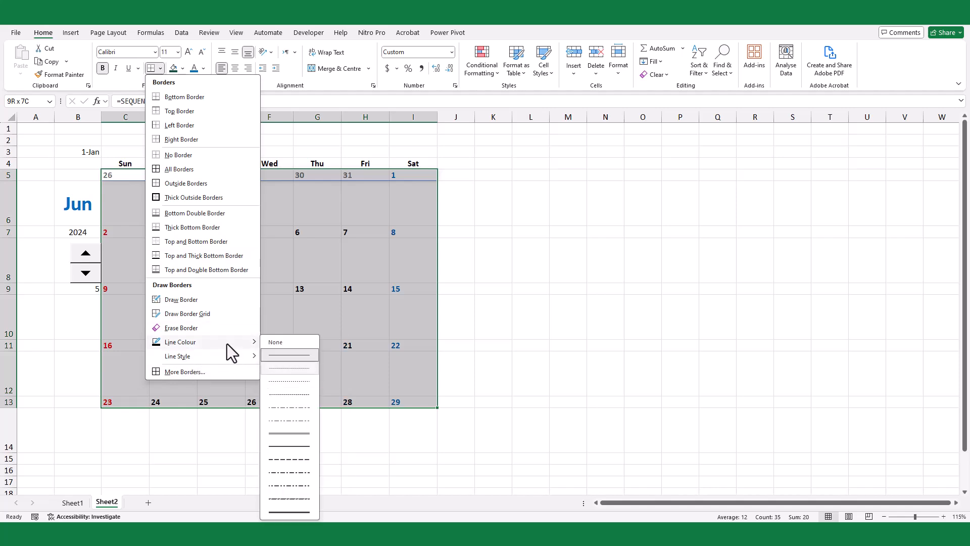
click(179, 342)
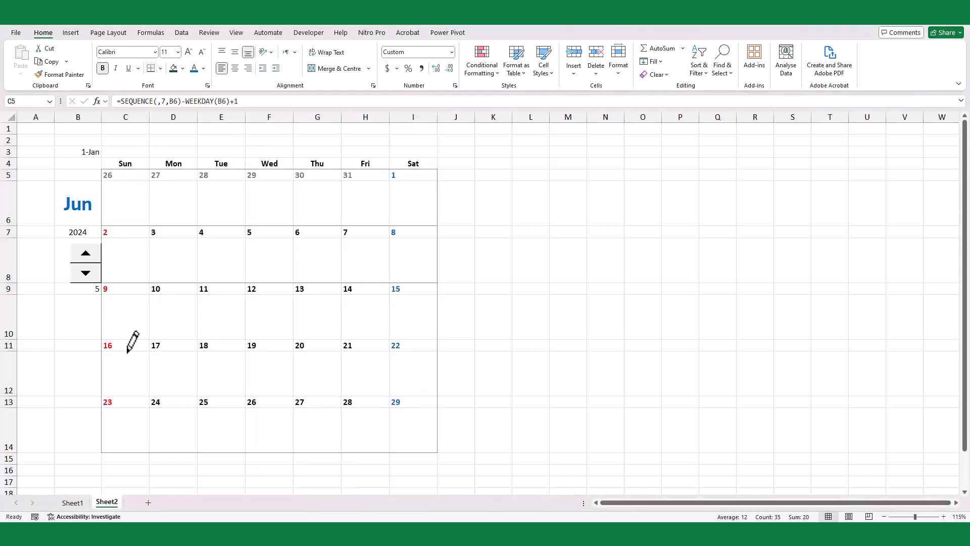
click(530, 317)
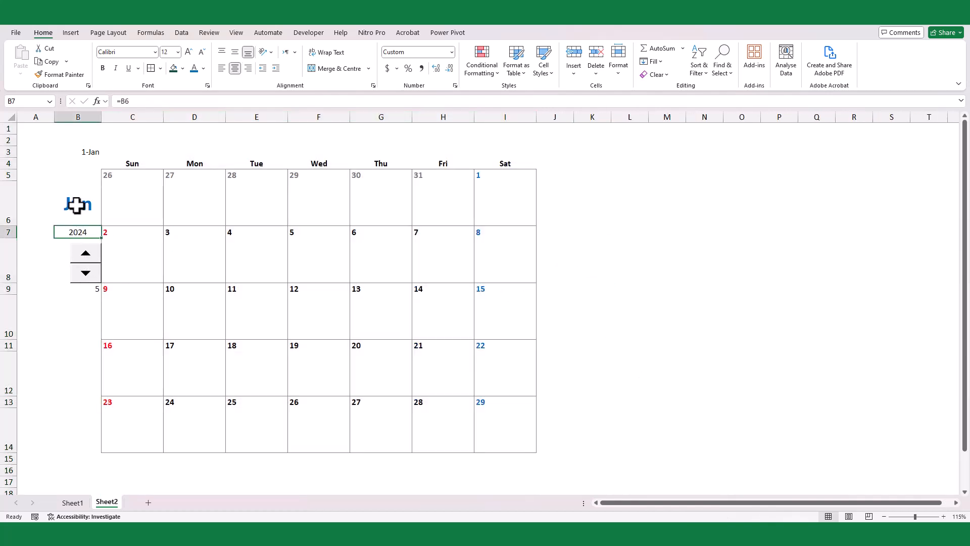
- Insert a row above the weekdays; give the month title dark green fill and mmmm format
click(741, 373)
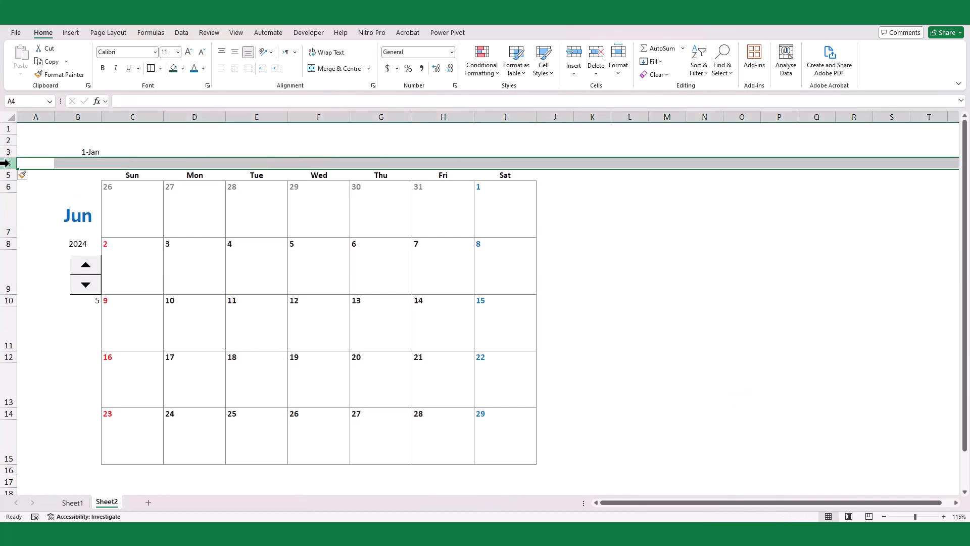
click(77, 216)
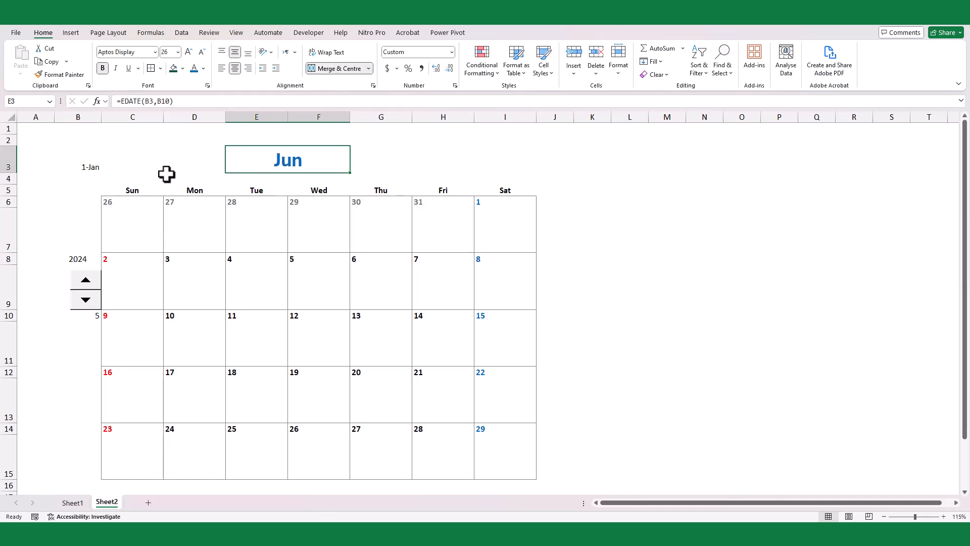
click(182, 68)
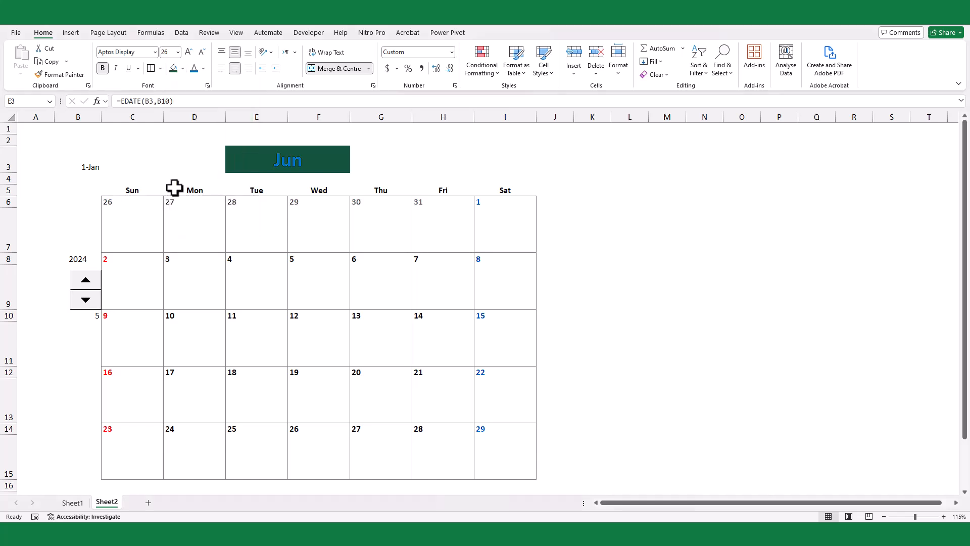
click(205, 68)
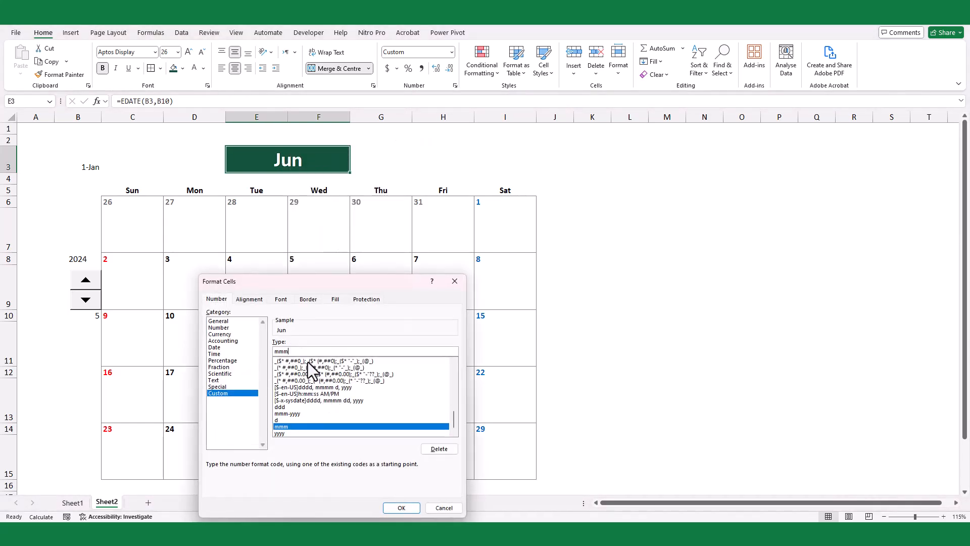
click(400, 507)
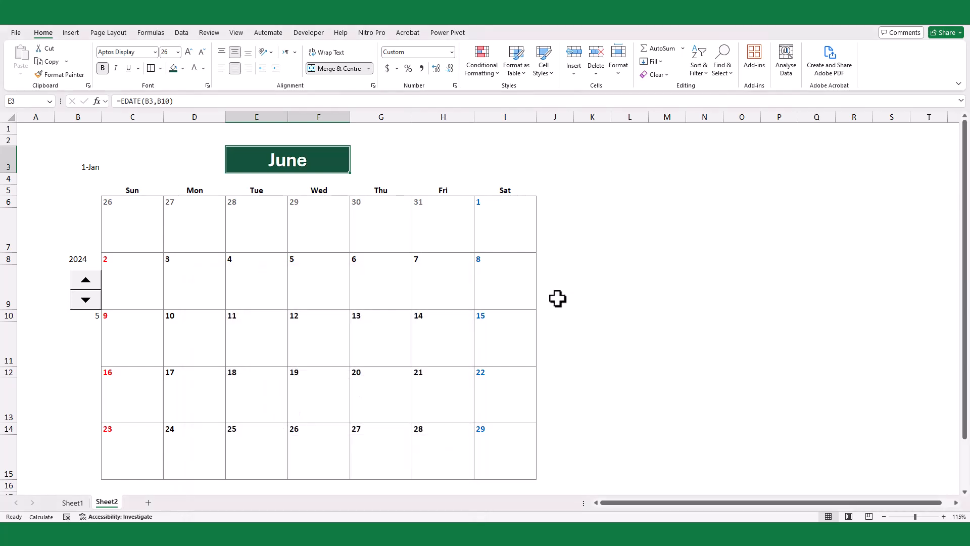
click(78, 258)
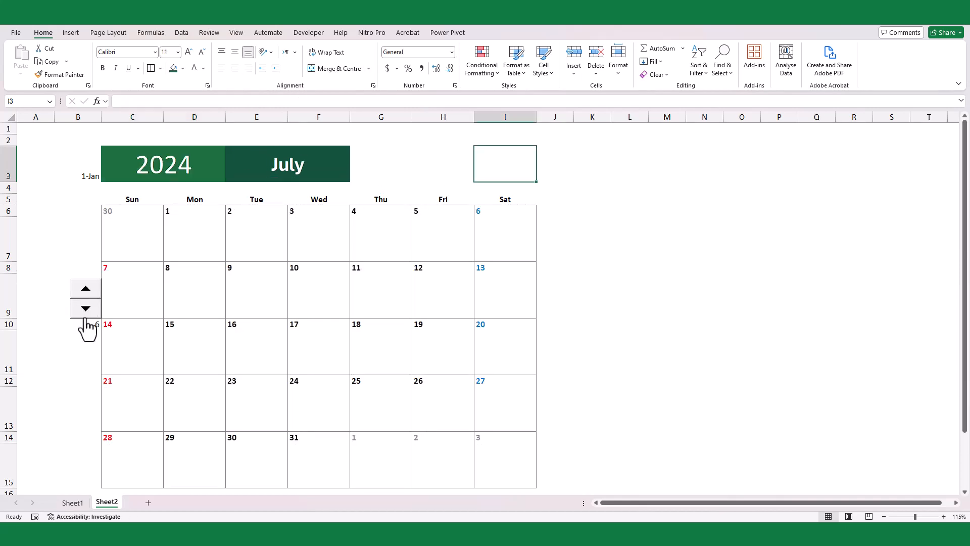
- Reposition the spinner and enter =FILTER(Table1[Task],Table1[Date]=Sheet2!C6,"") in C7
click(85, 295)
text(=filte)
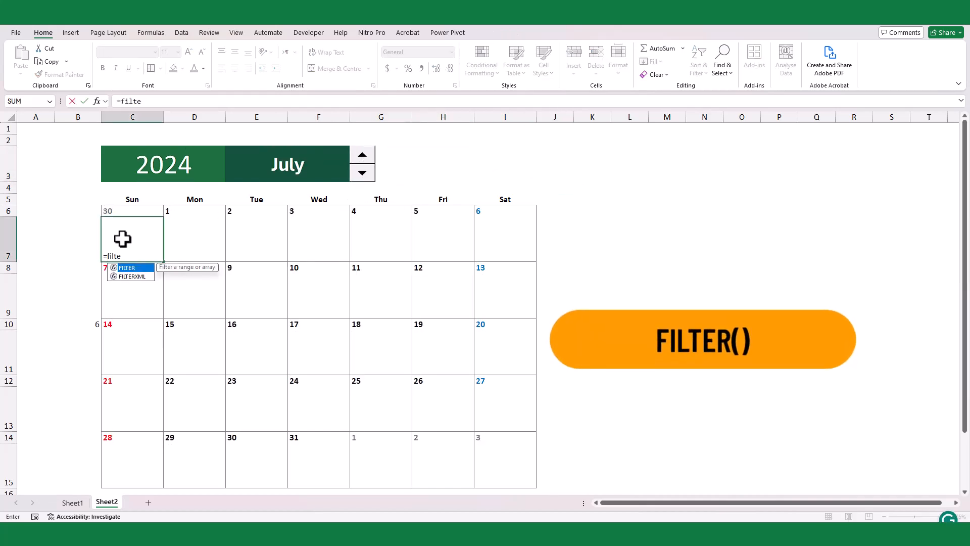
click(73, 502)
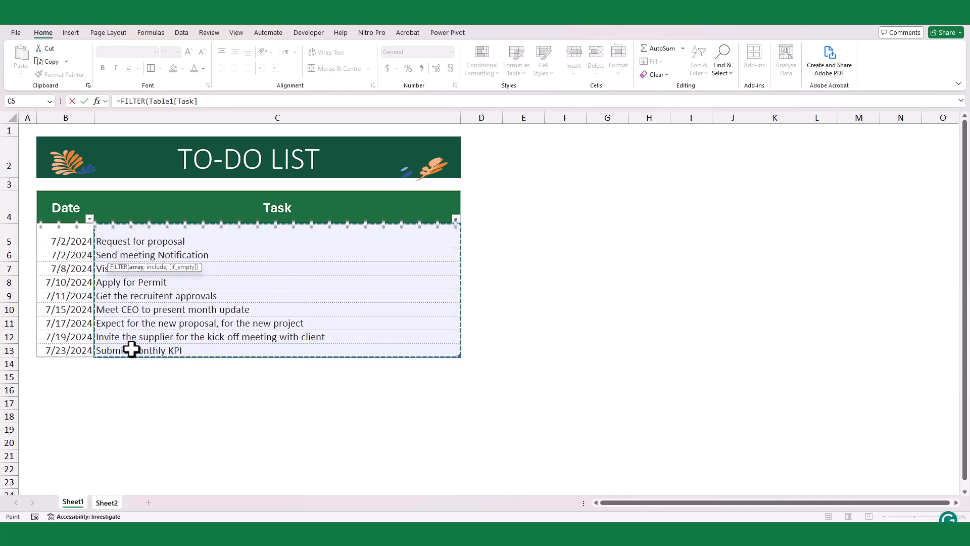
text(,Table1[Date)
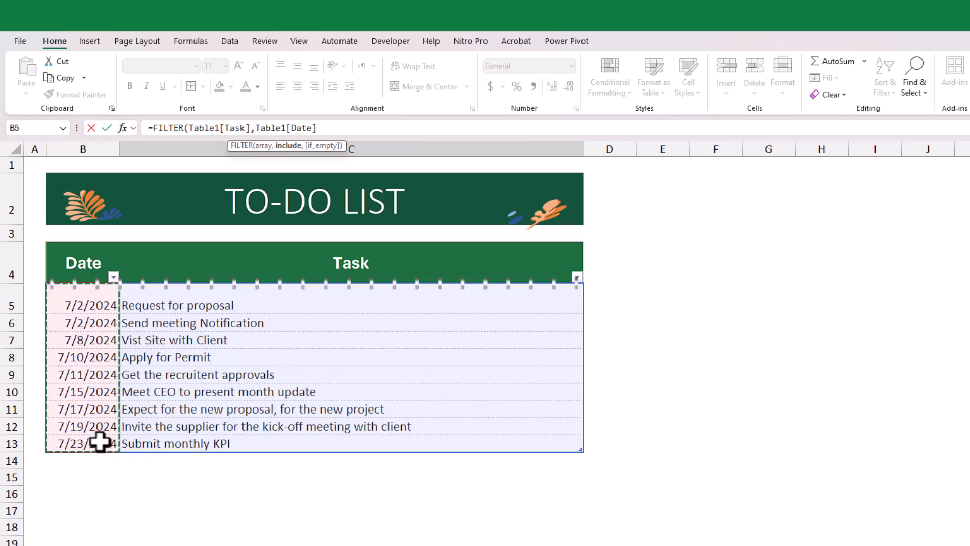
click(107, 501)
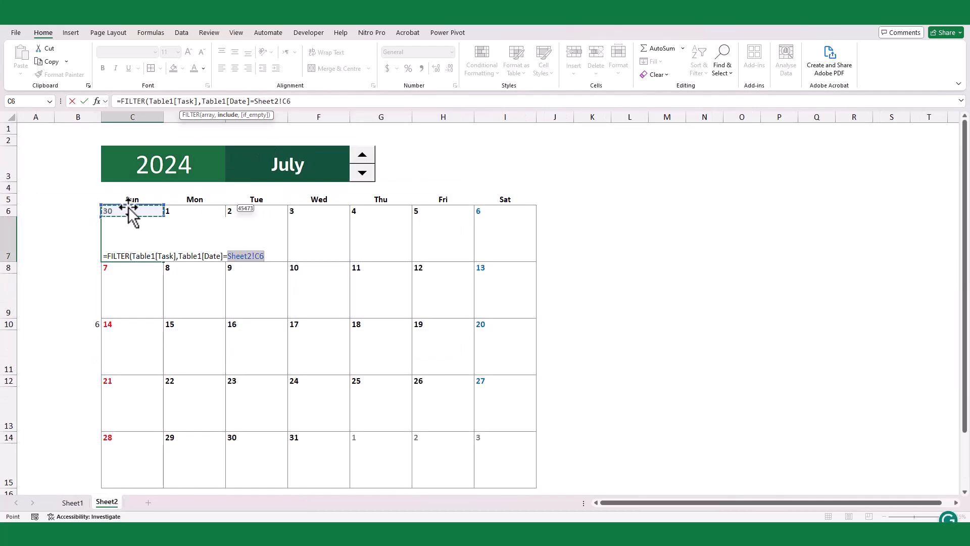
key(Enter)
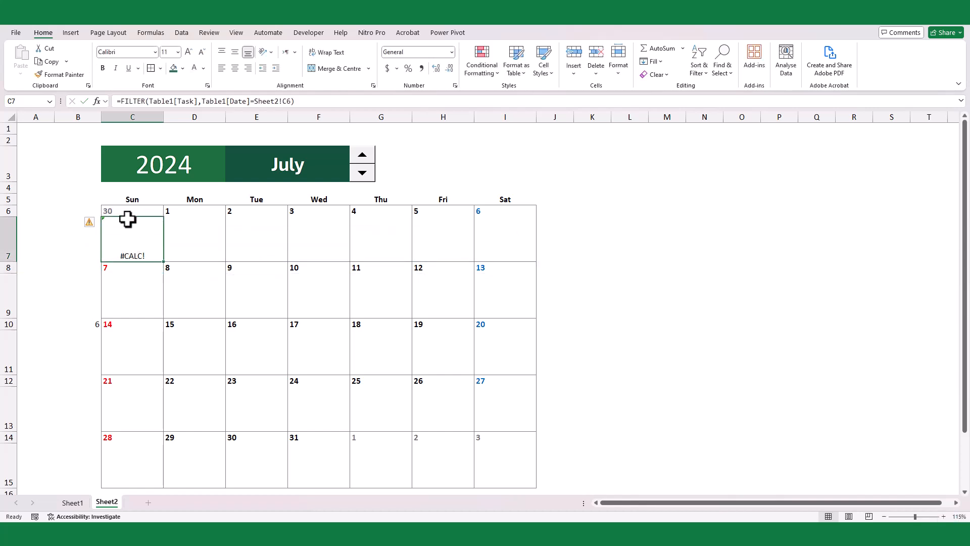
double_click(132, 233)
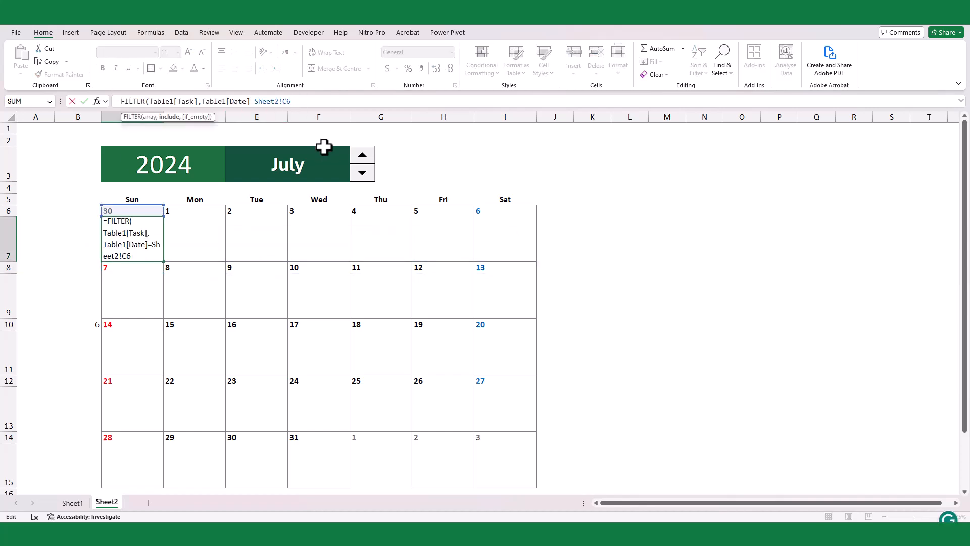
text(,""))
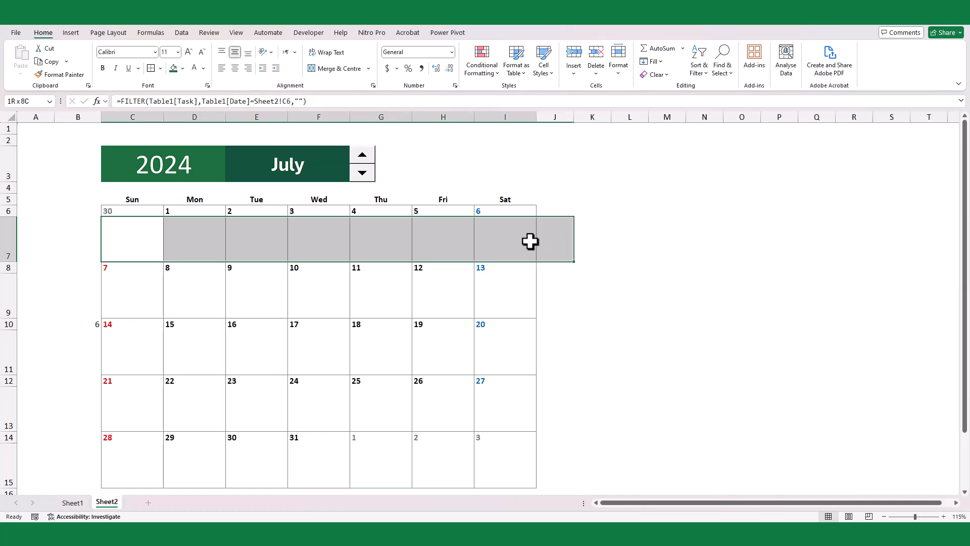
- Wrap C7's formula in TEXTJOIN(",",TRUE,...) and fill it across all July day cells
click(650, 61)
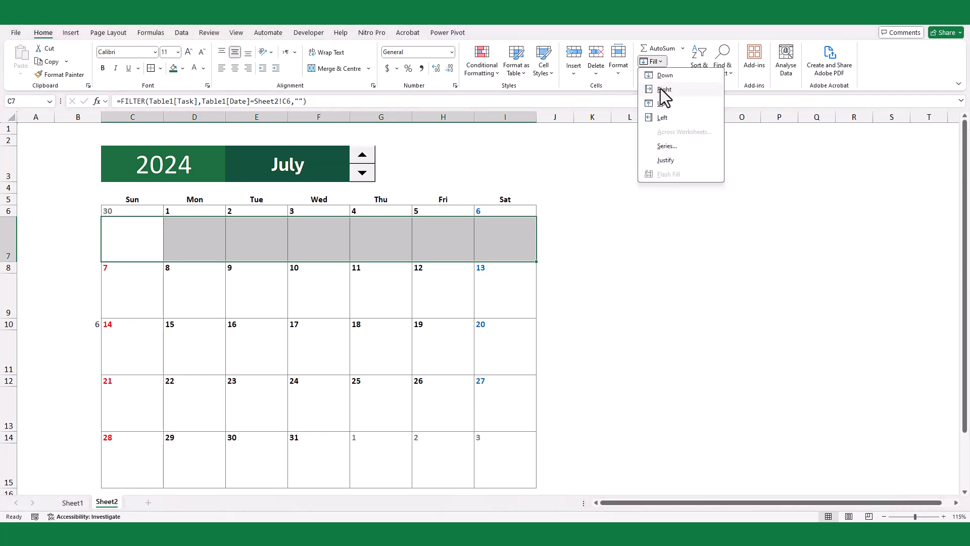
click(664, 89)
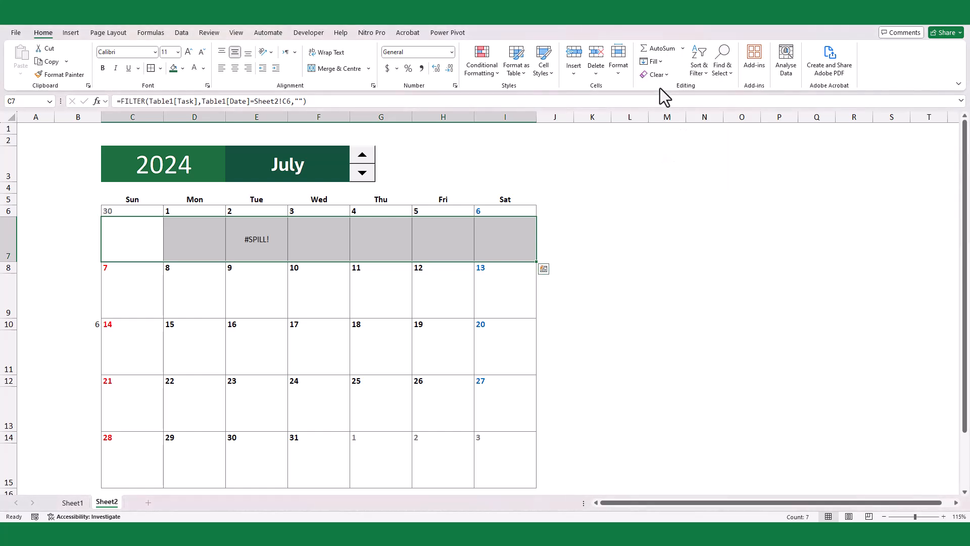
click(256, 240)
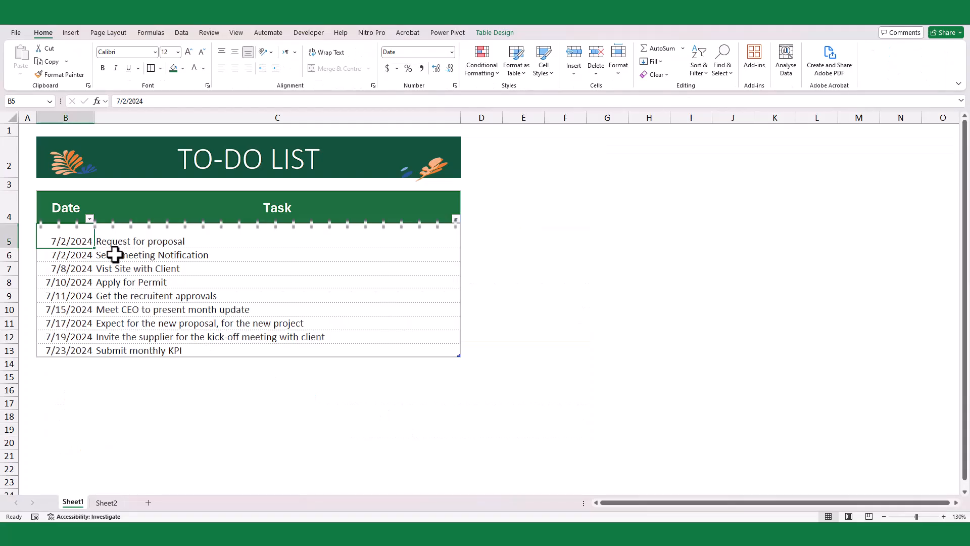
click(107, 502)
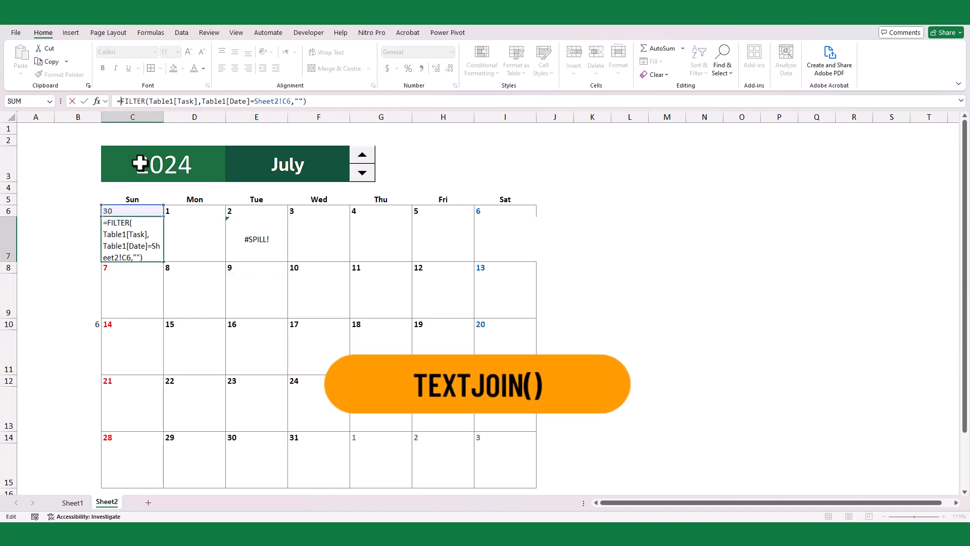
text(text)
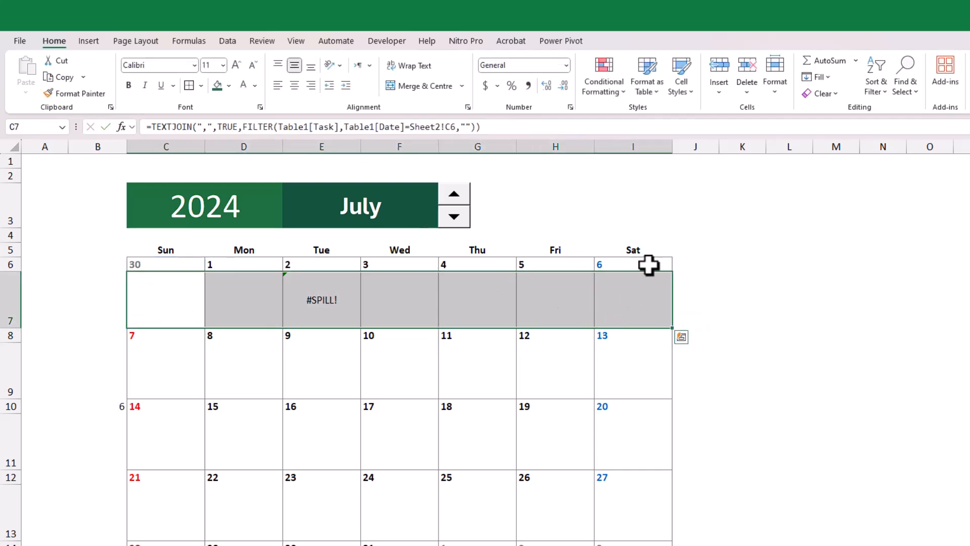
click(815, 76)
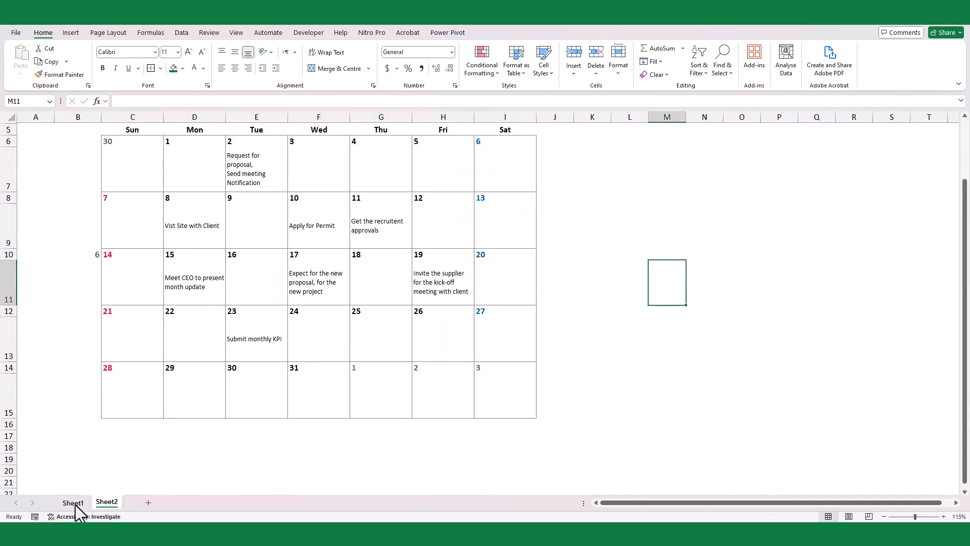
- Add to-do tasks 8/1/2024 Testing and 8/25/2024 Subscribe to SD Motion
click(72, 501)
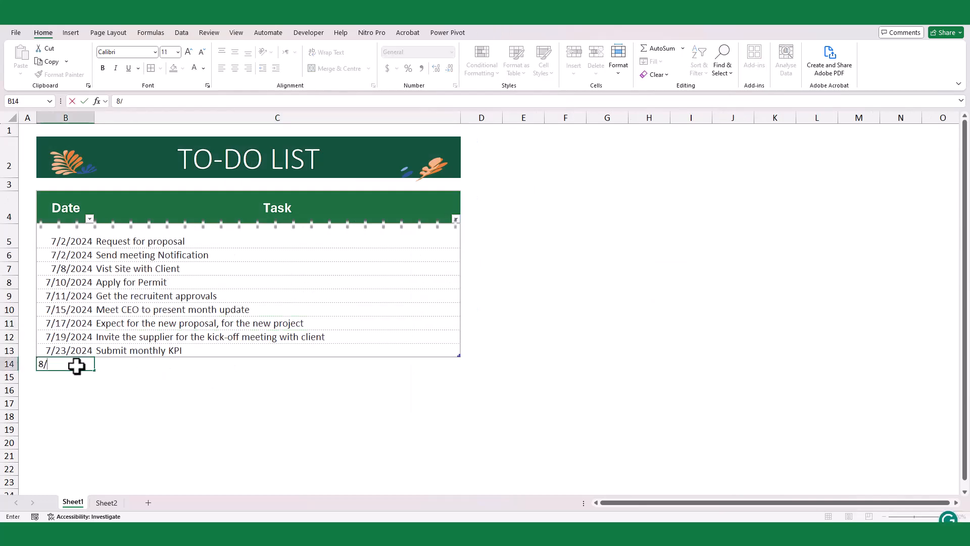
text(1/2024)
key(enter)
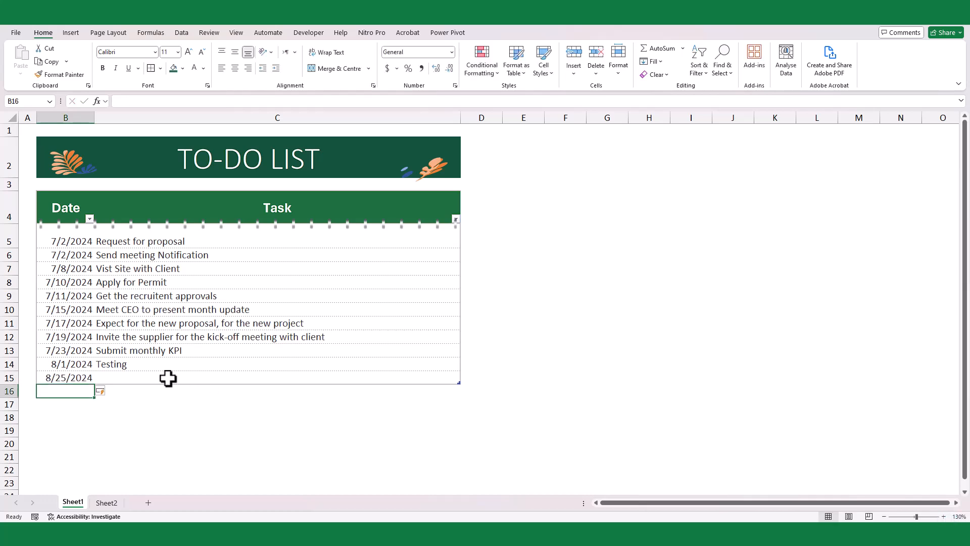
text(Subscribe to SD Motion)
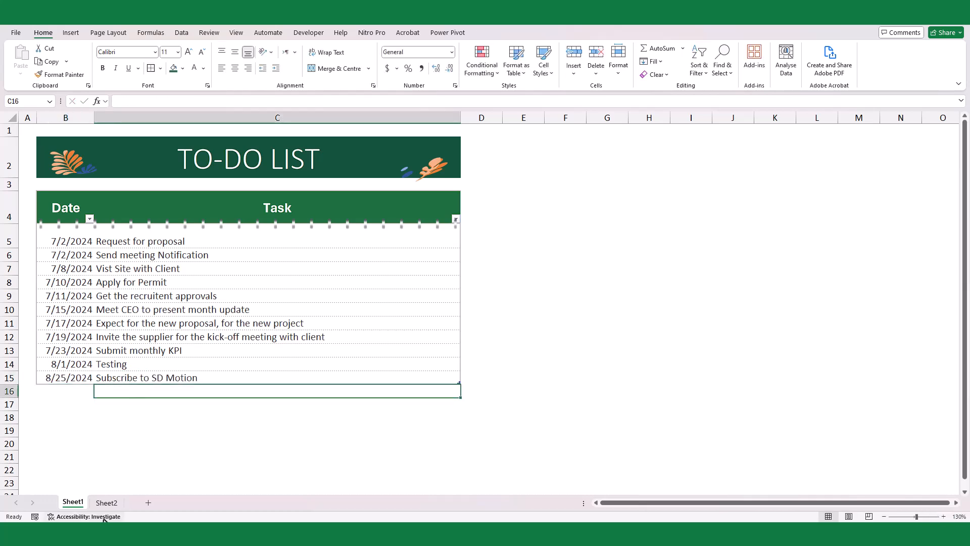
click(105, 502)
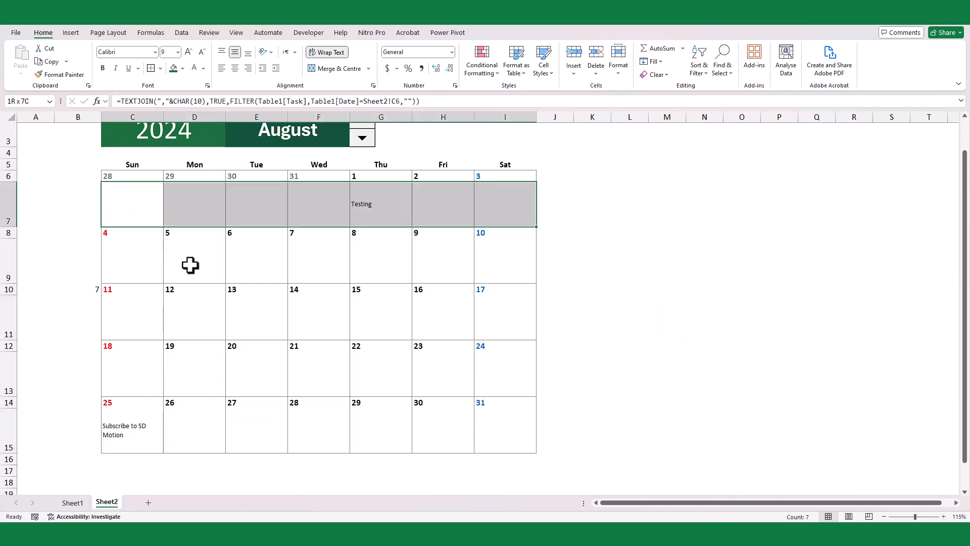
- Add a formula-based conditional formatting rule giving task cells a light green fill
click(132, 429)
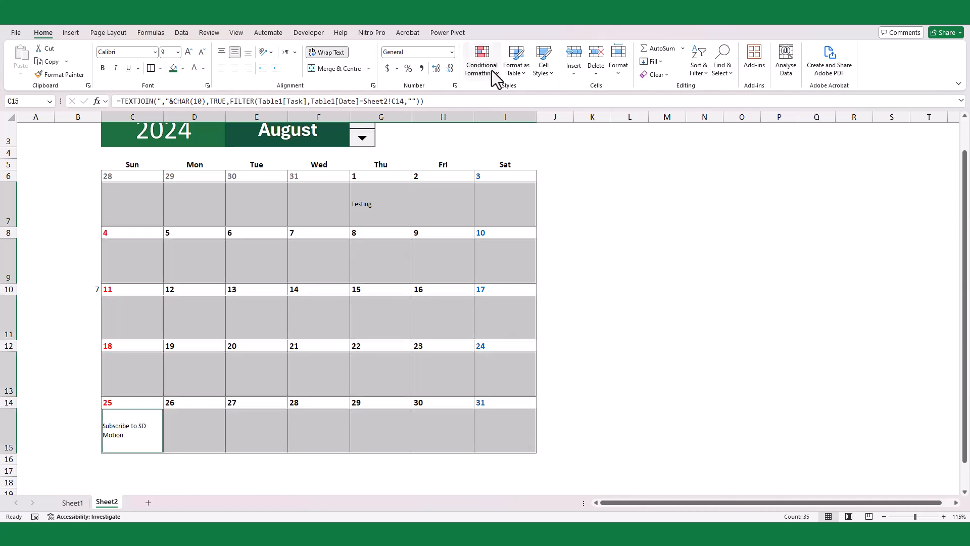
click(481, 58)
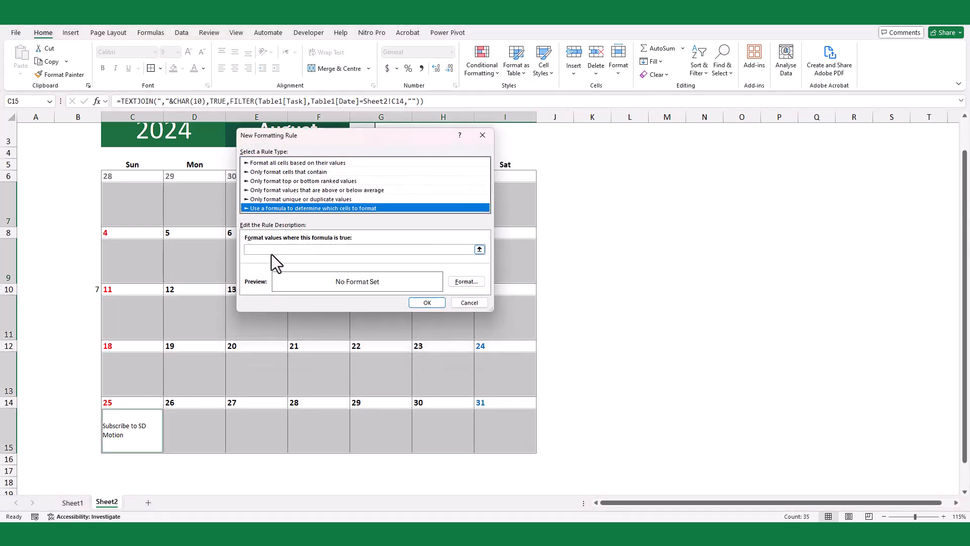
text(=)
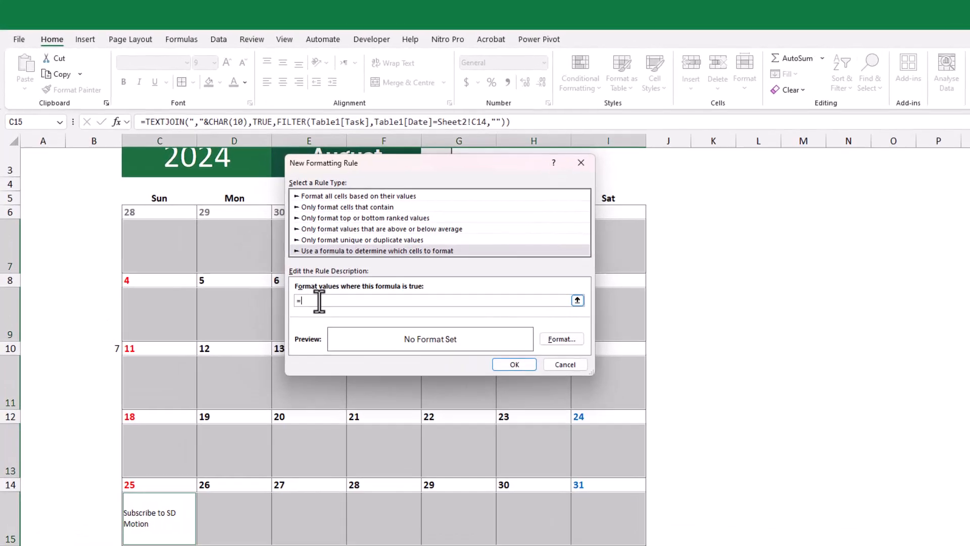
click(159, 245)
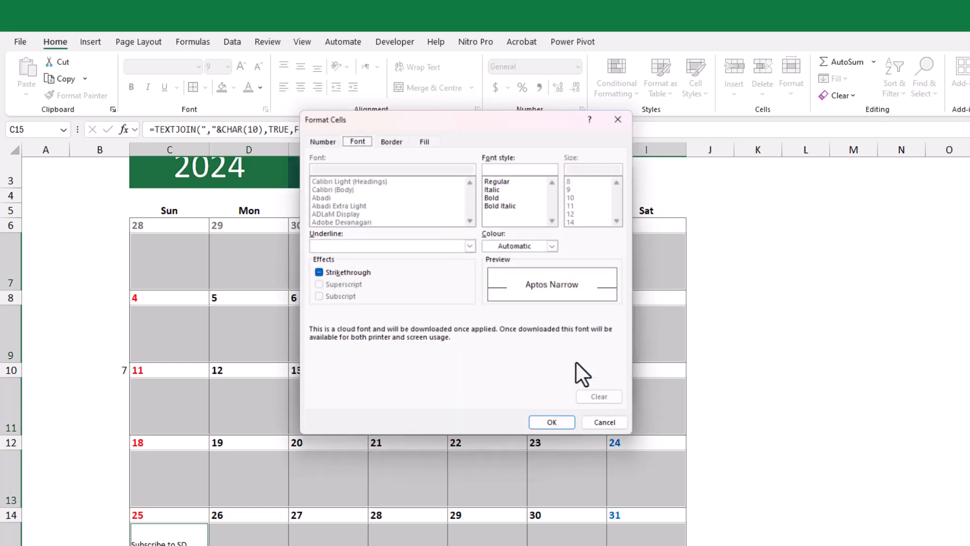
click(424, 140)
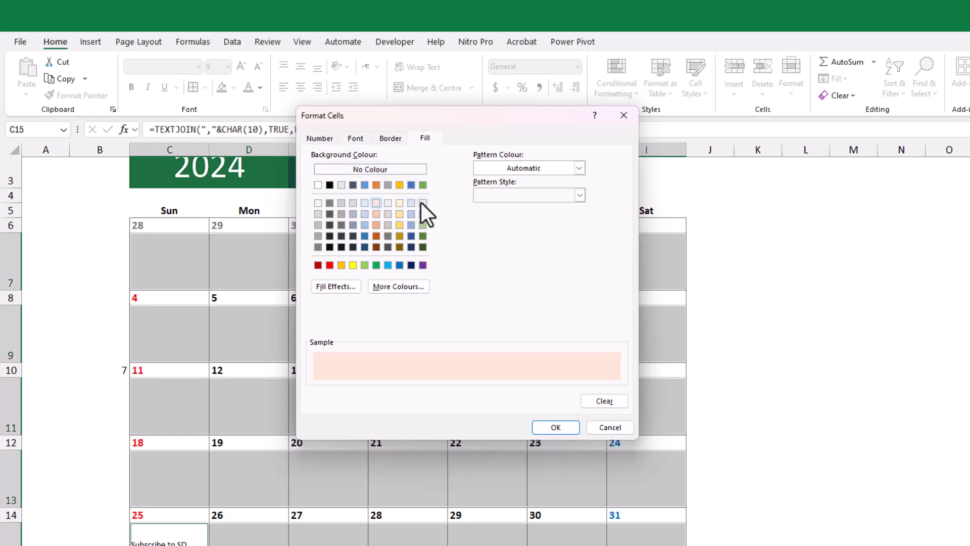
click(422, 203)
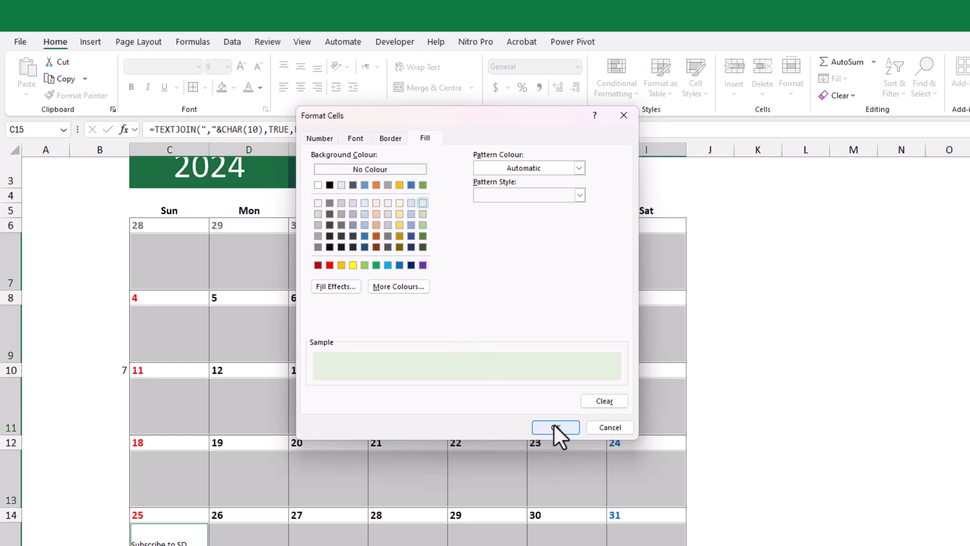
click(554, 427)
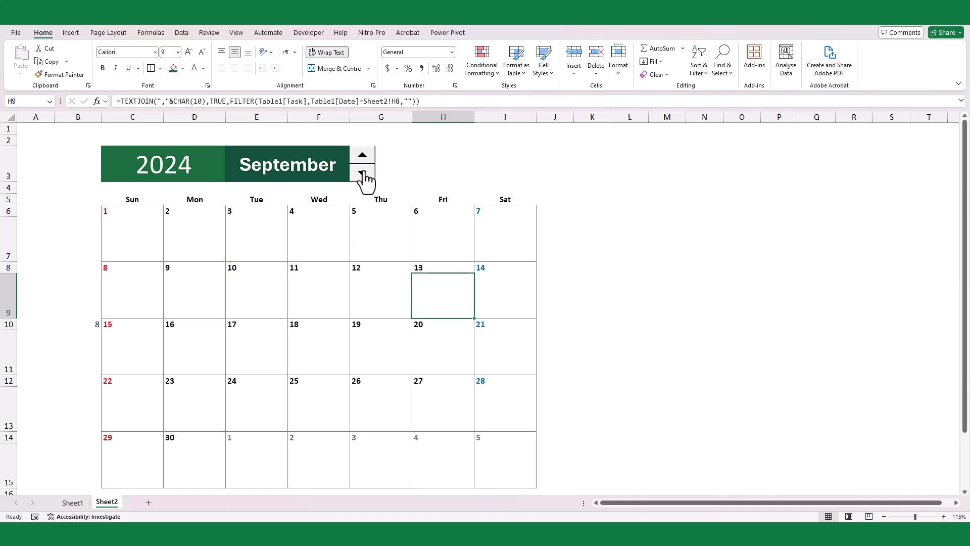
- Set the calendar to 2025, redate Subscribe to SD Motion to 8/25/2025, view August
click(361, 173)
text(1/1)
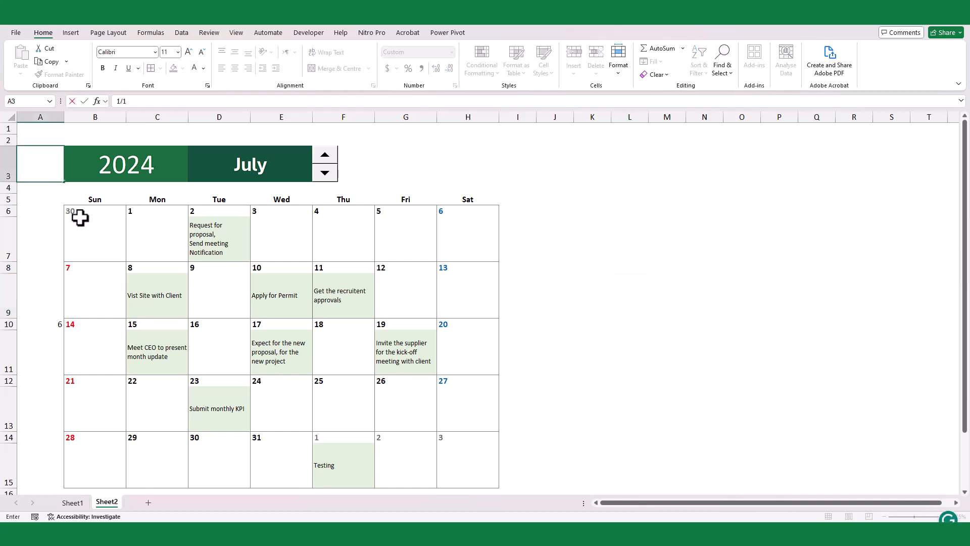
click(324, 154)
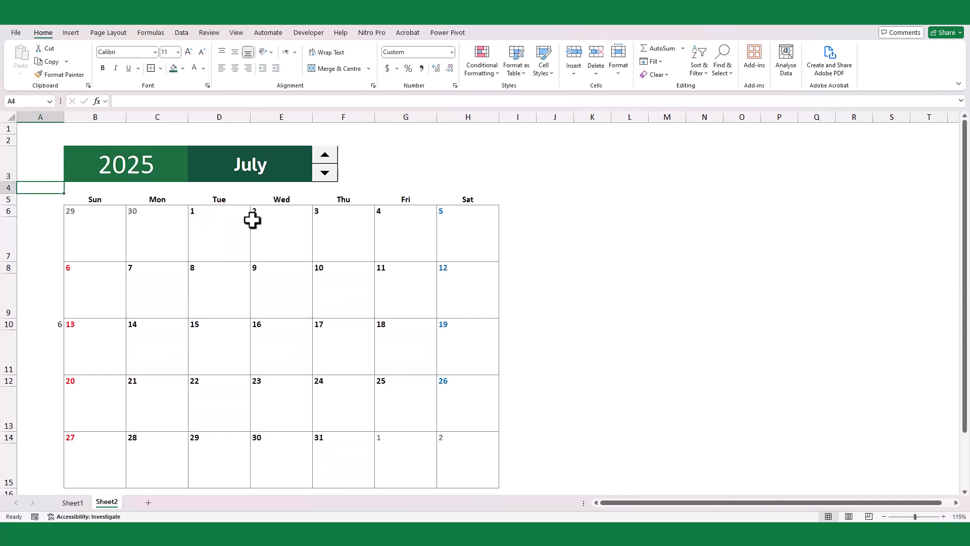
click(73, 502)
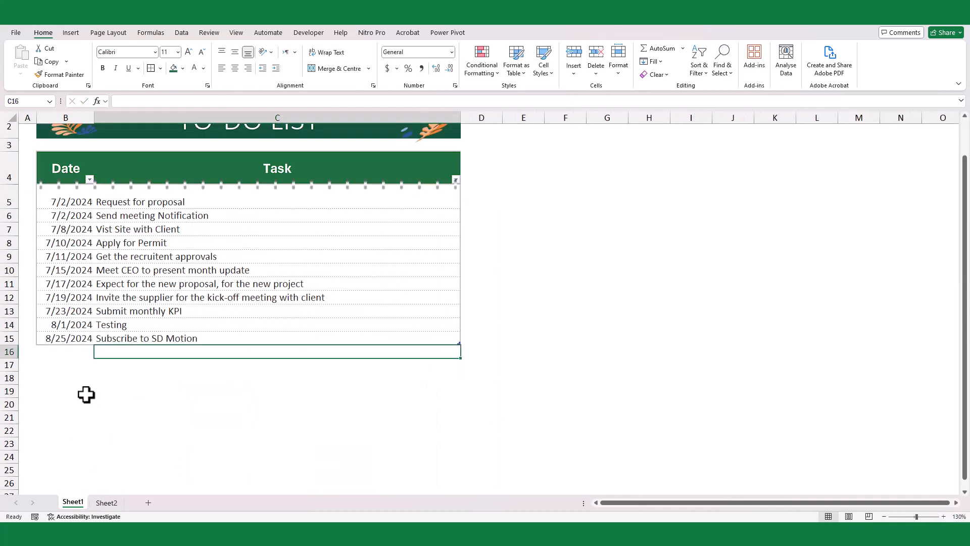
double_click(65, 338)
text(5)
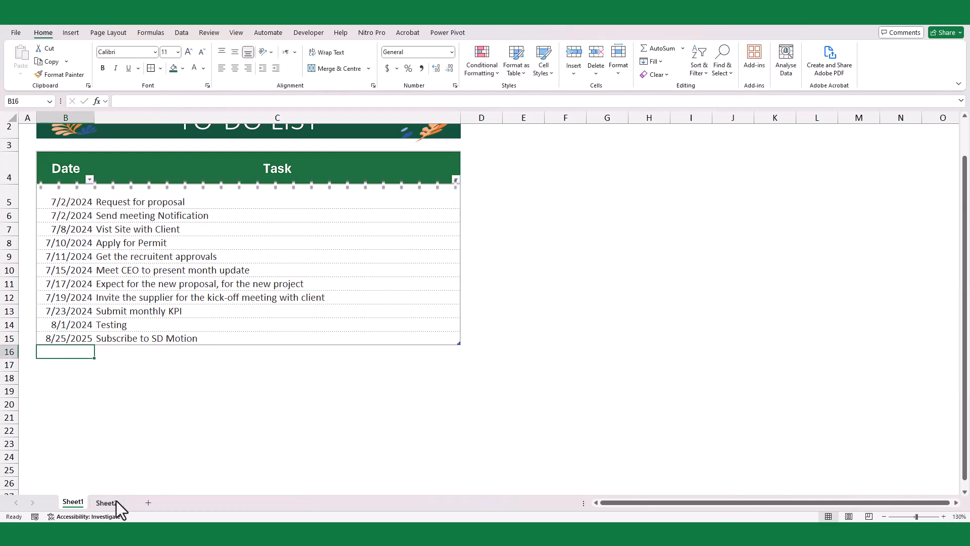
click(107, 502)
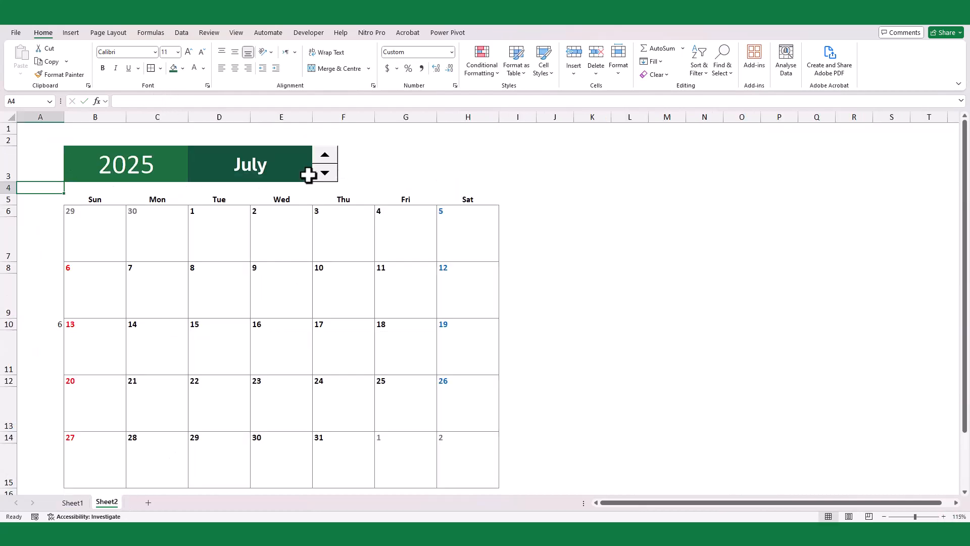
click(324, 154)
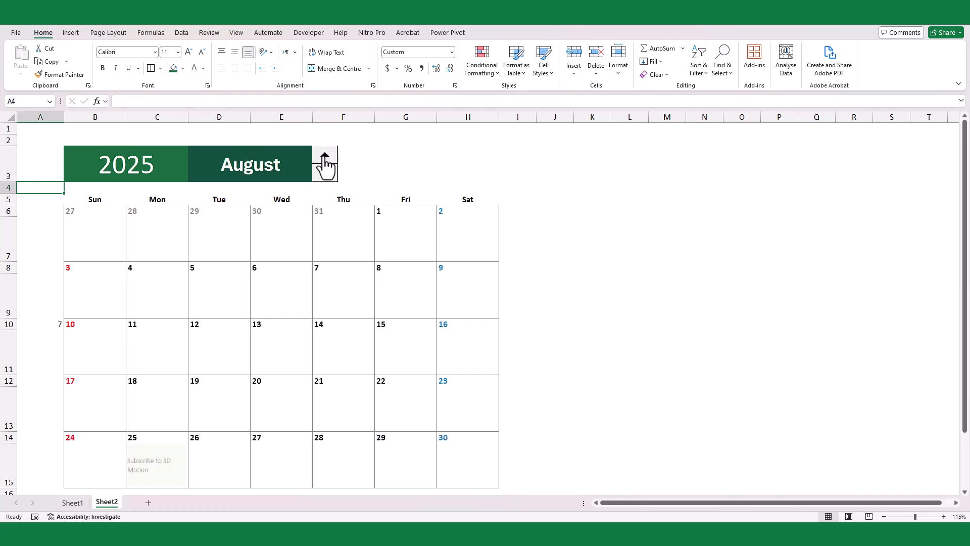
click(156, 465)
text(Please Like, Comment & Share)
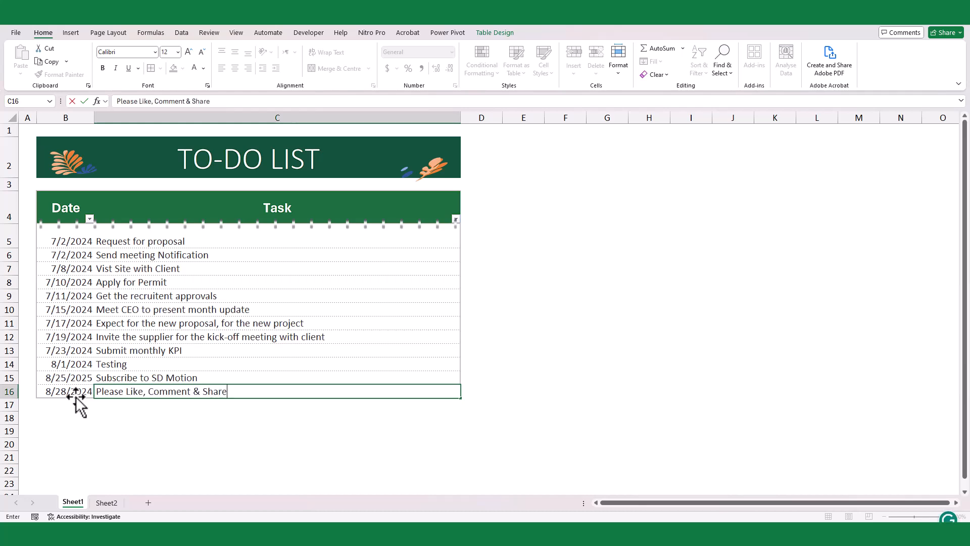
- Add 8/28/2025 tasks 'Please Like, Comment & Share' and 'See you in the Next video'
click(65, 391)
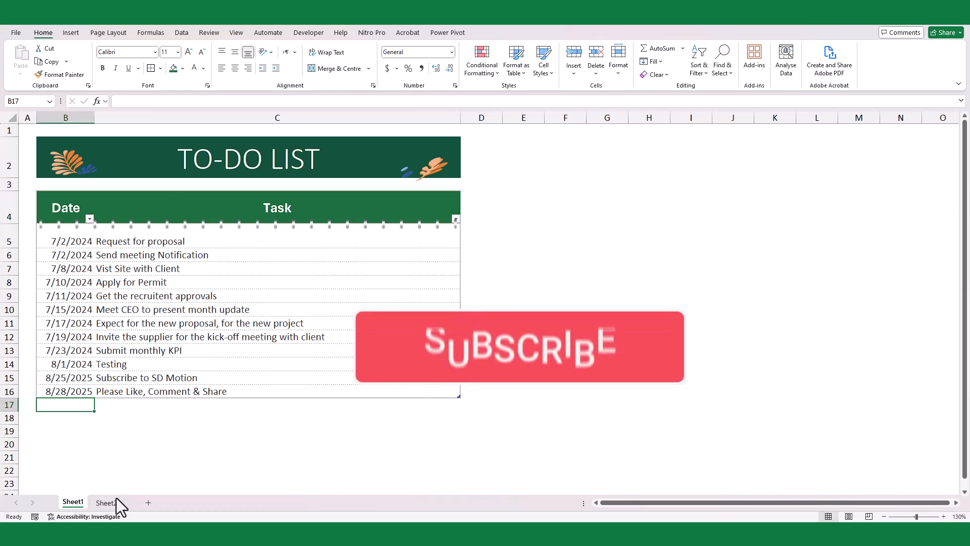
click(106, 501)
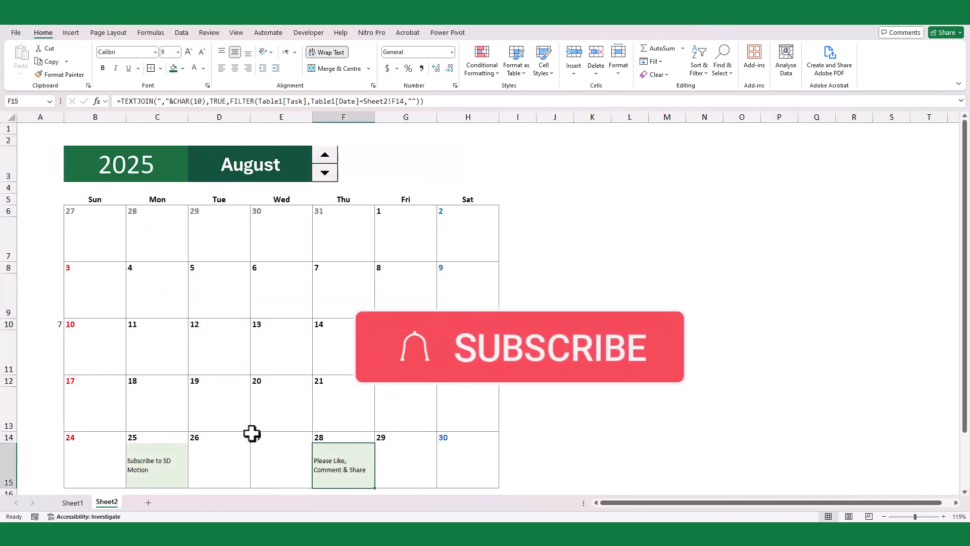
click(72, 501)
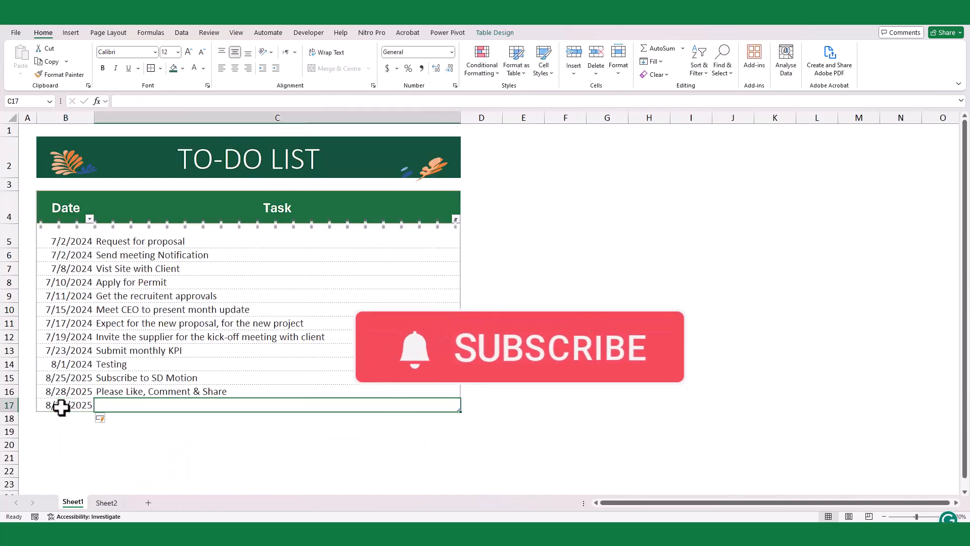
text(See you in the Next video)
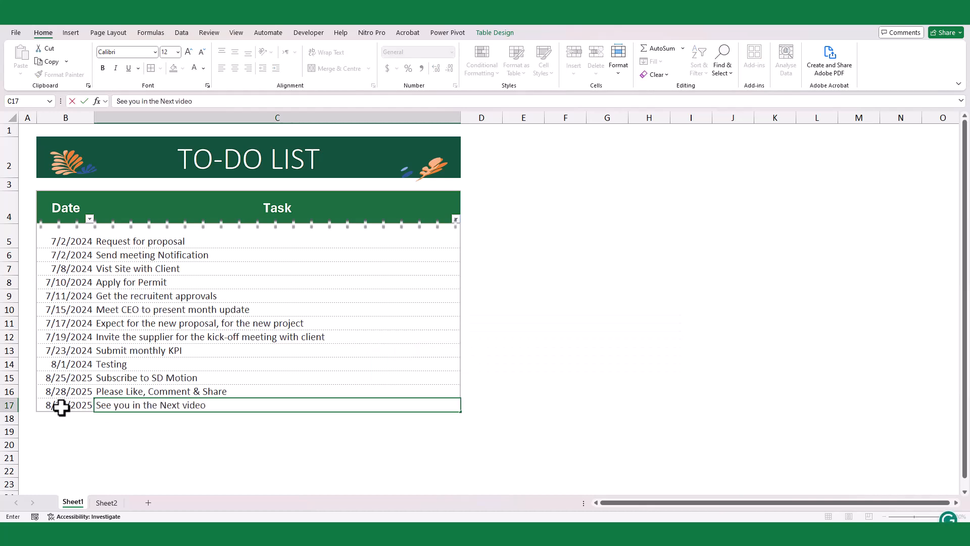
key(enter)
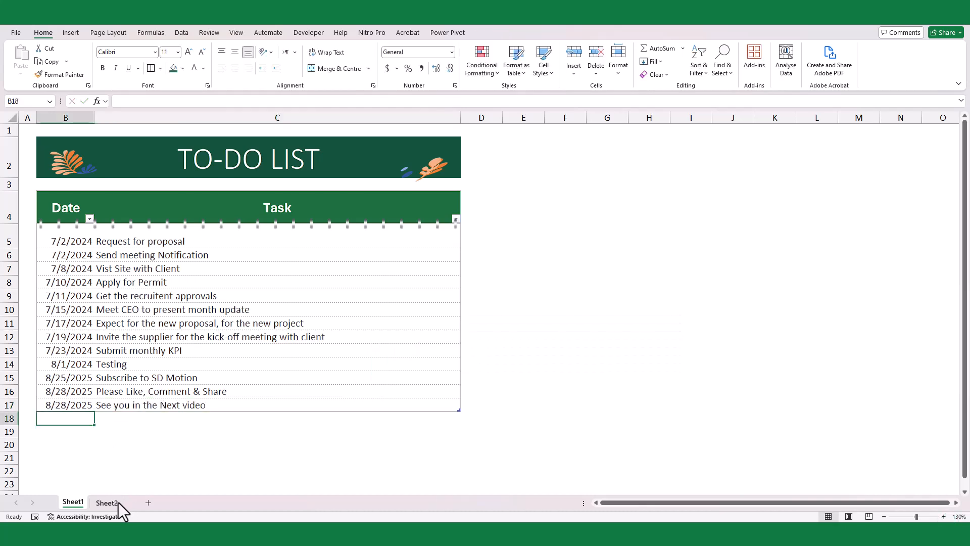
click(106, 502)
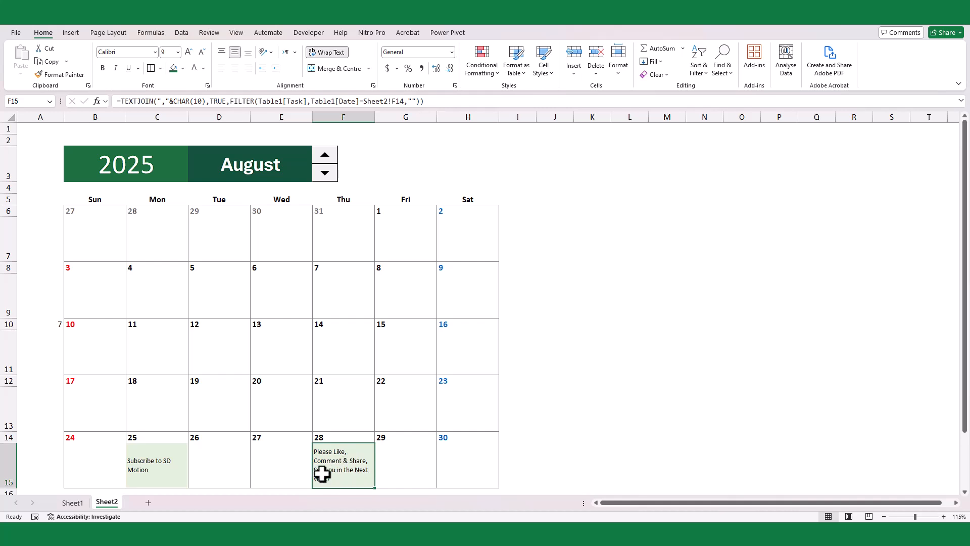